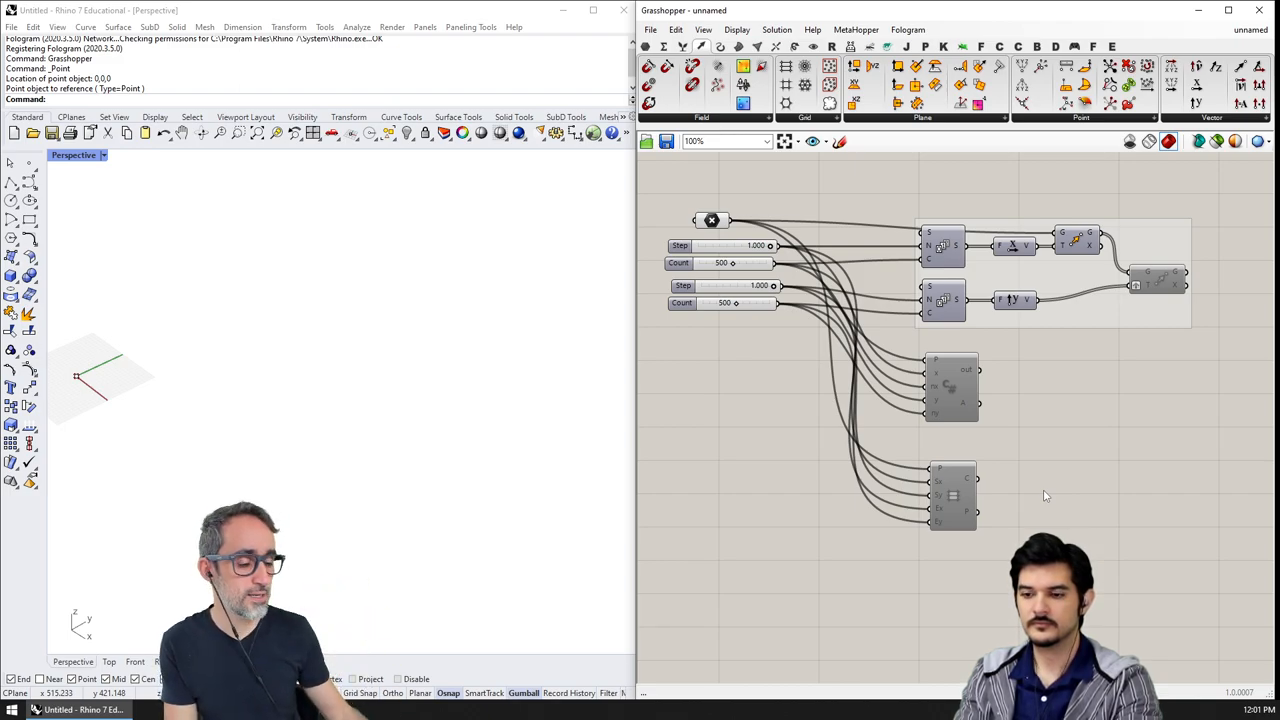
mouse_move(787, 372)
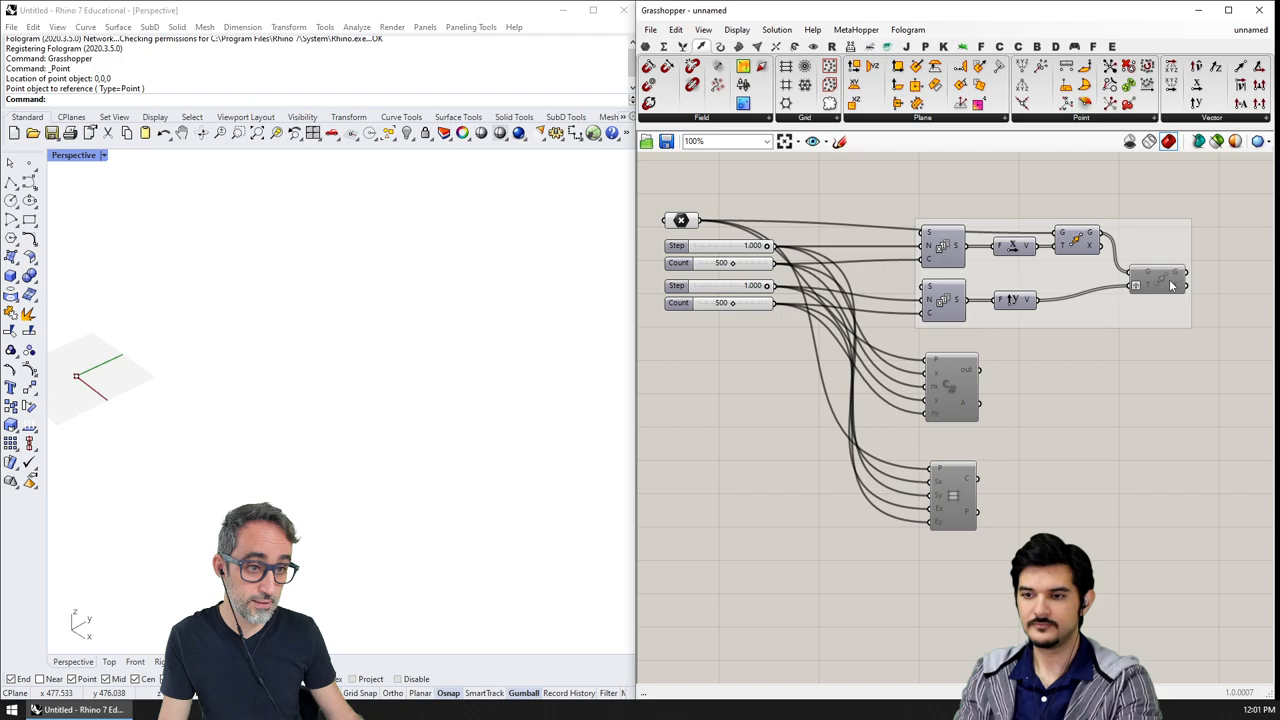
- Enable the Move component so the 250,000-point grid computes in about 667 ms
right_click(1155, 275)
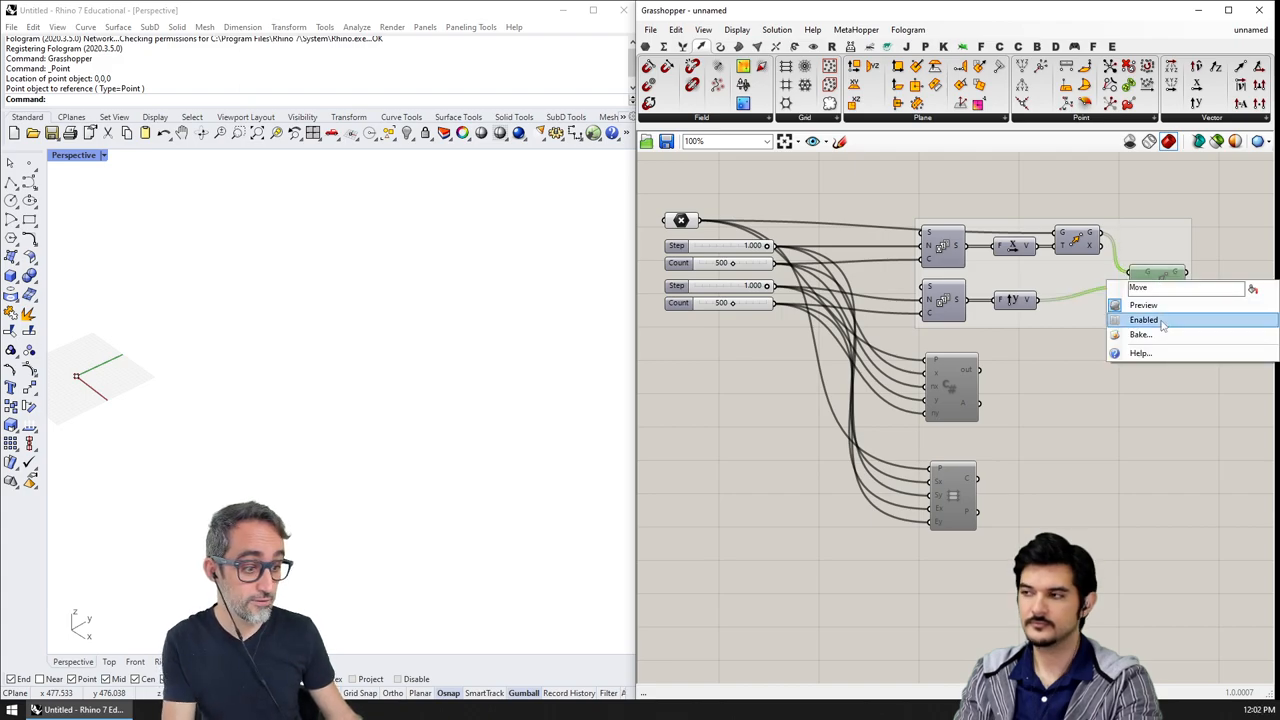
click(1143, 319)
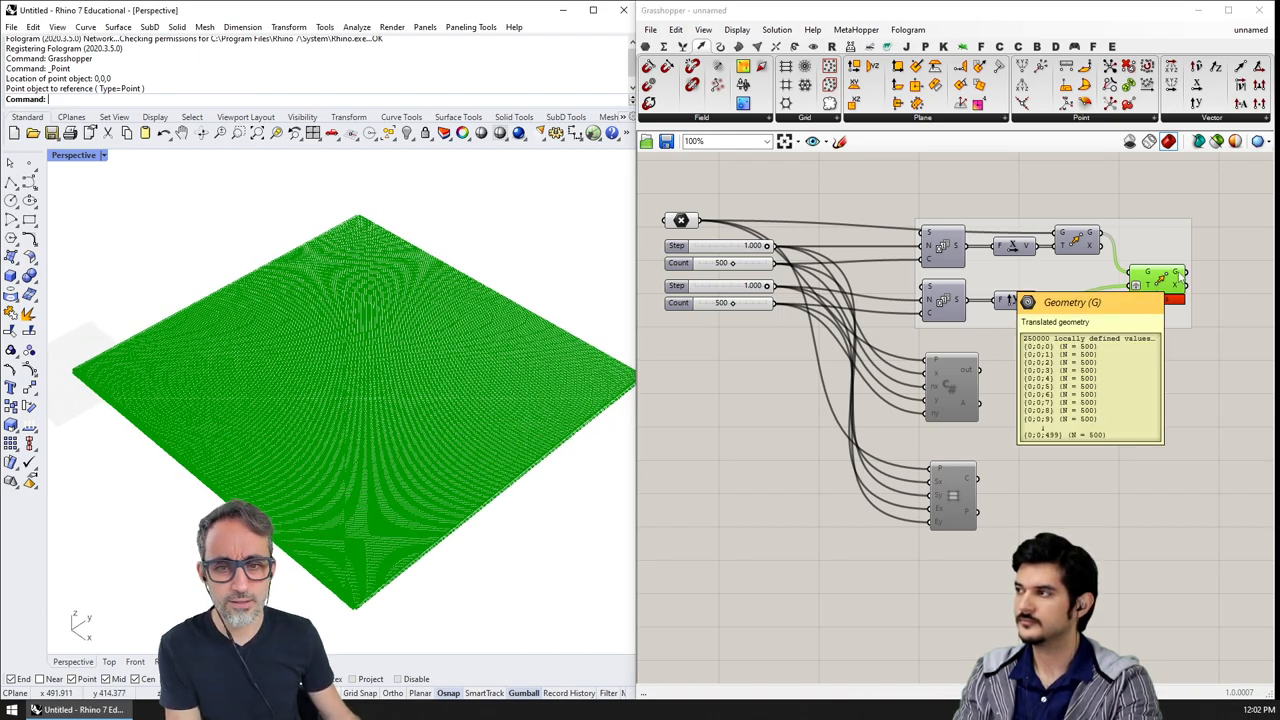
mouse_move(1130, 416)
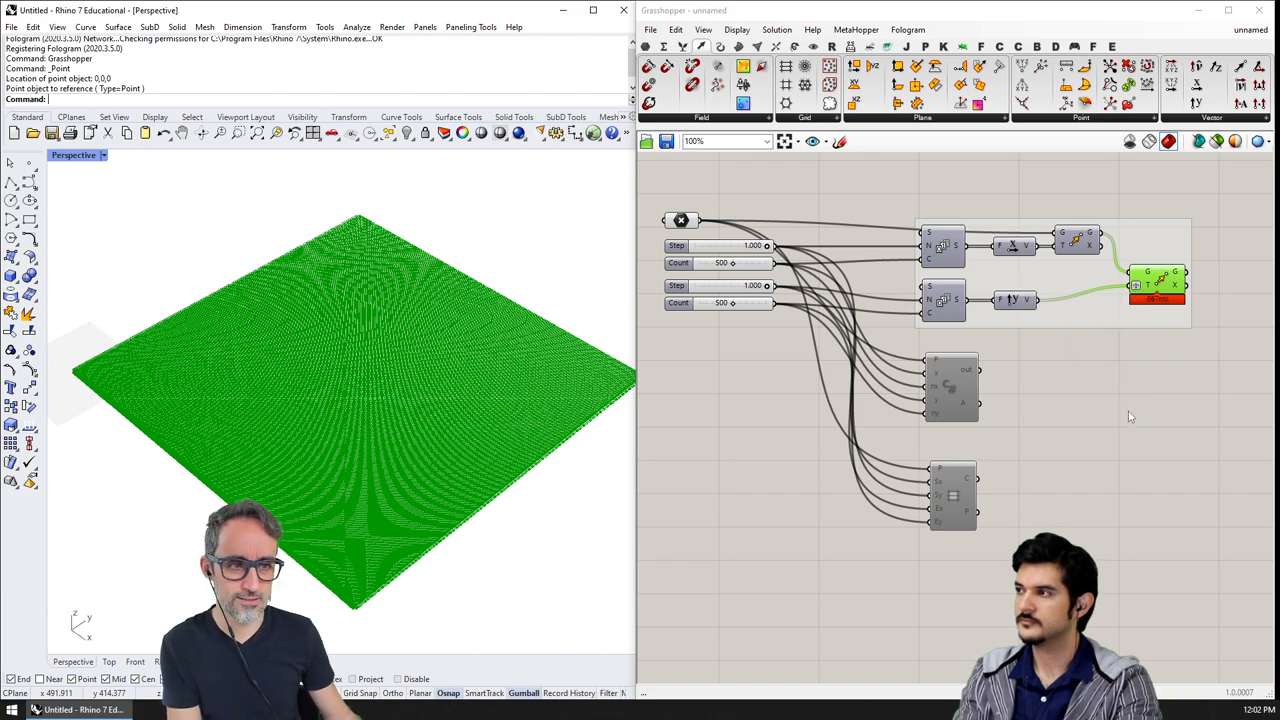
scroll(up, 3)
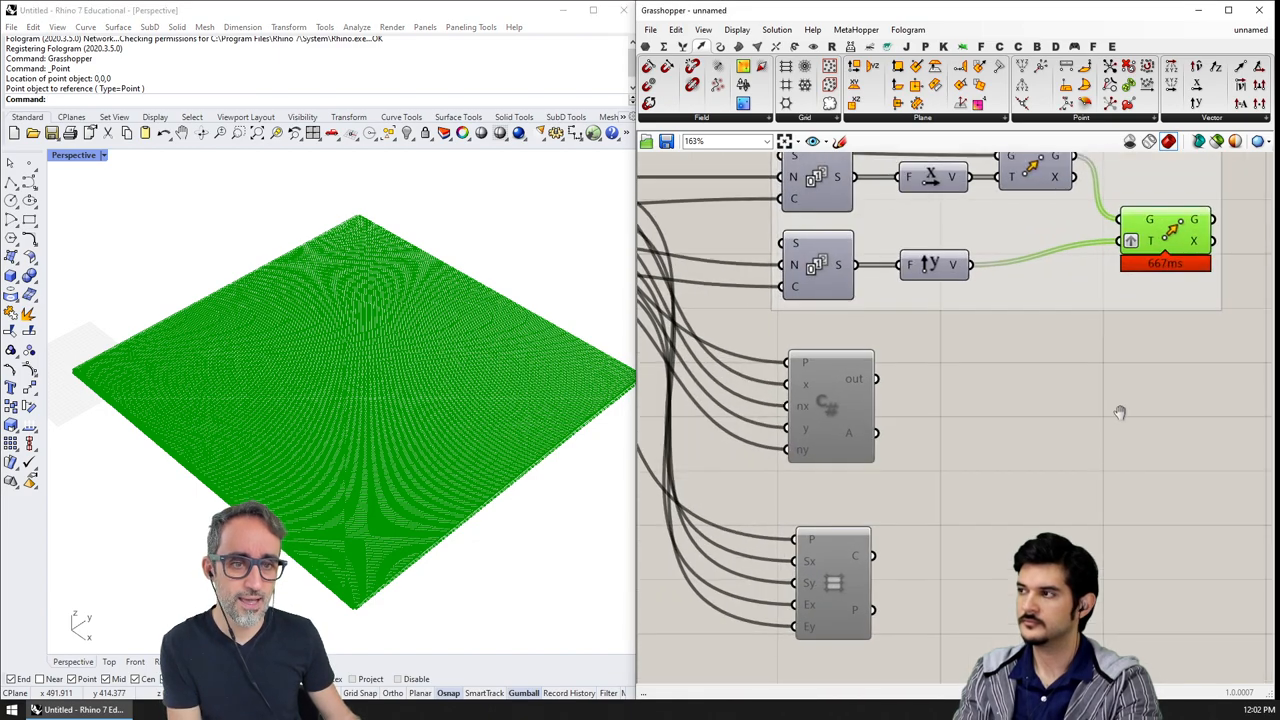
scroll(down, 3)
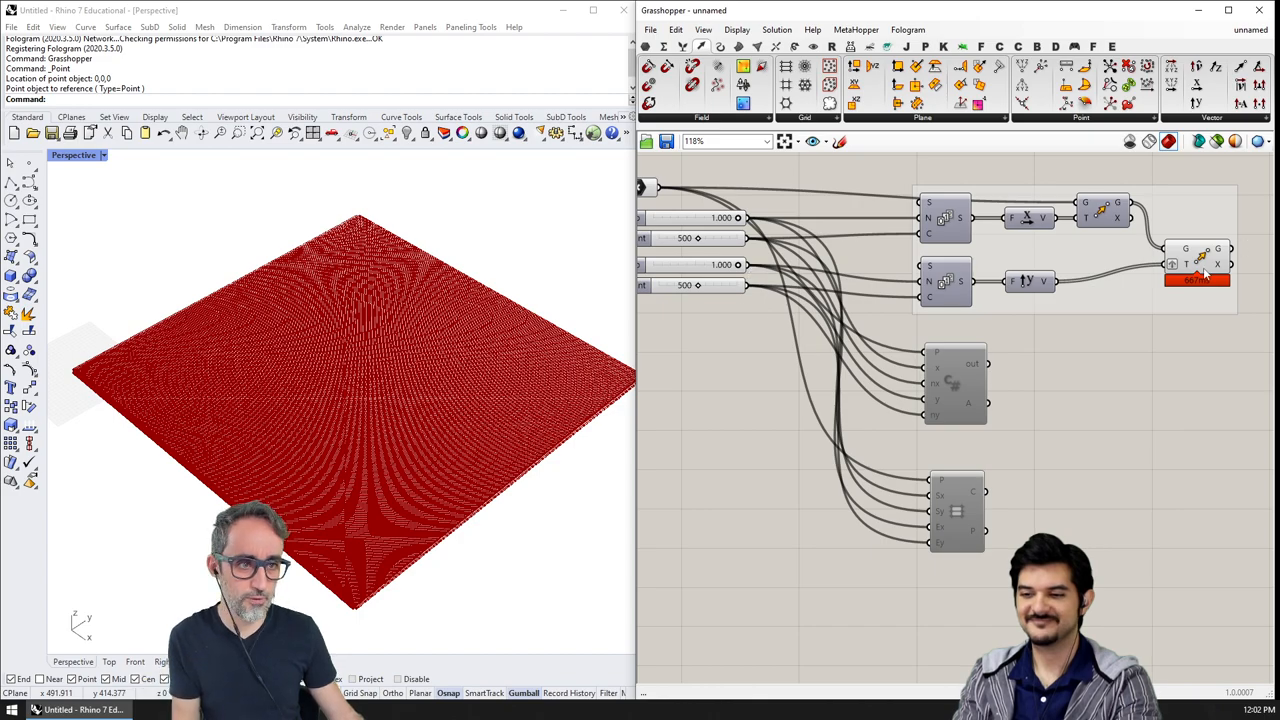
mouse_move(1198, 388)
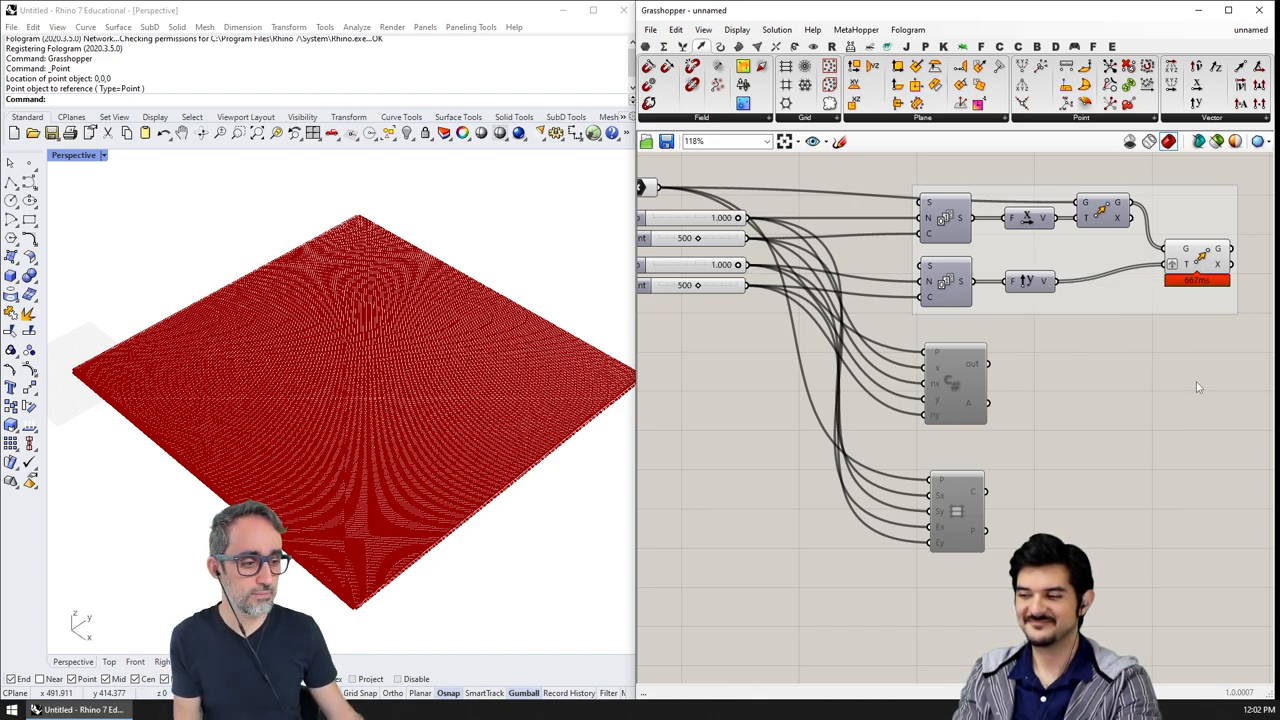
mouse_move(1013, 270)
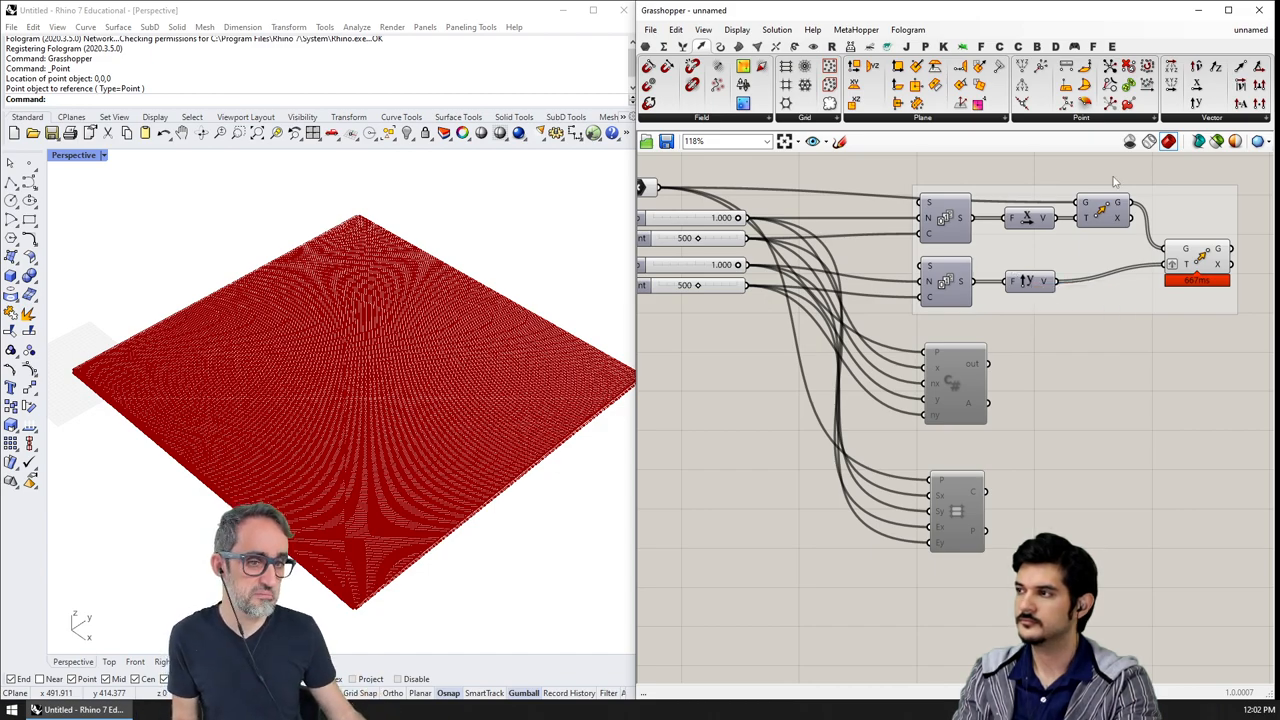
mouse_move(1165, 404)
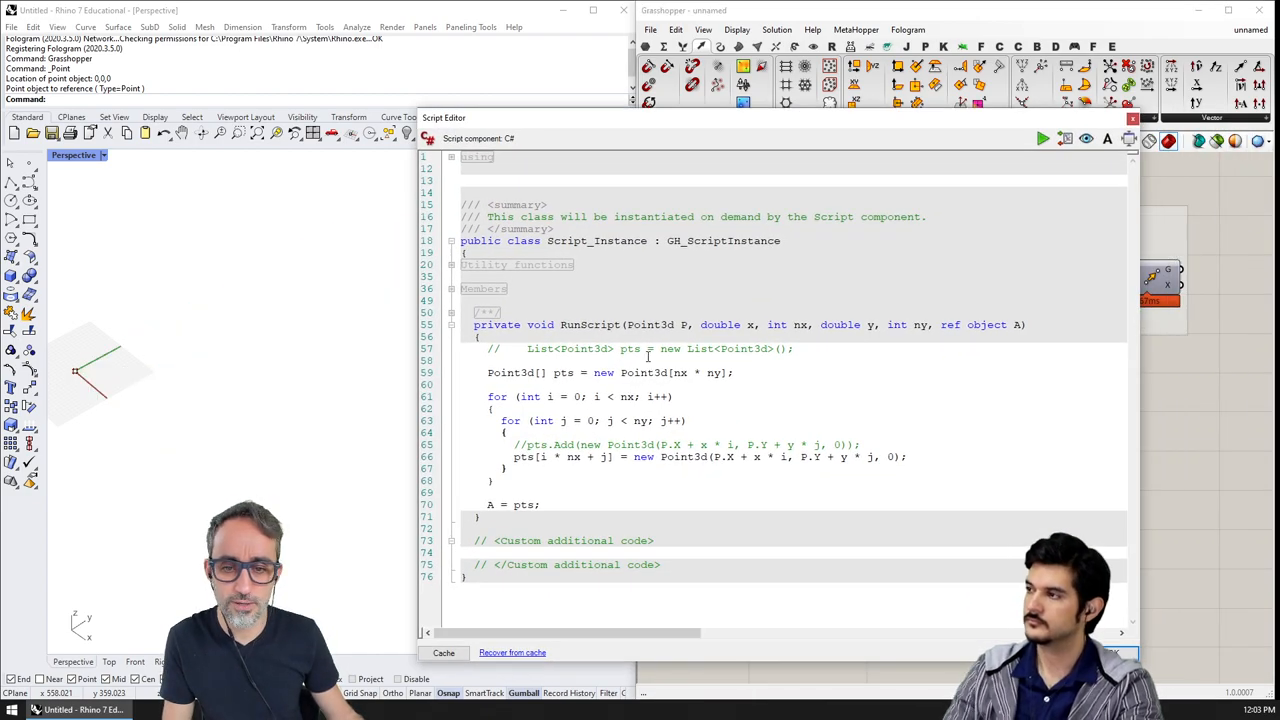
drag(487, 372, 505, 480)
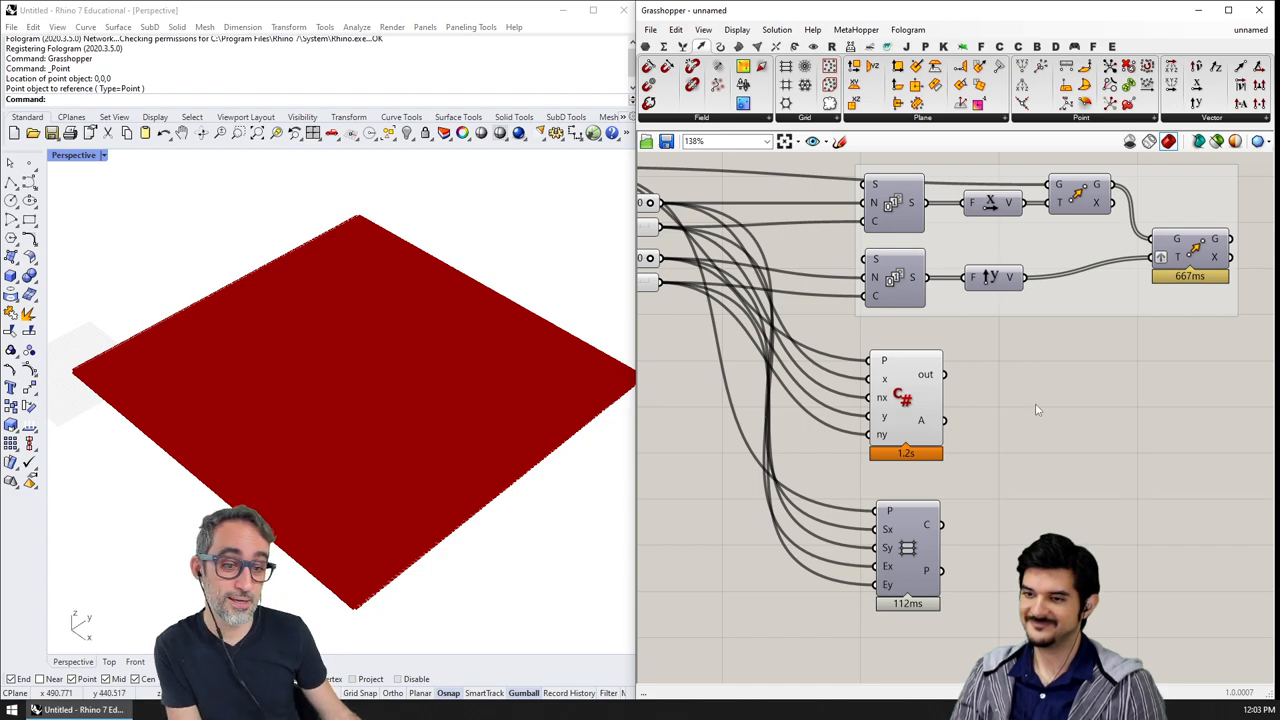
mouse_move(968, 298)
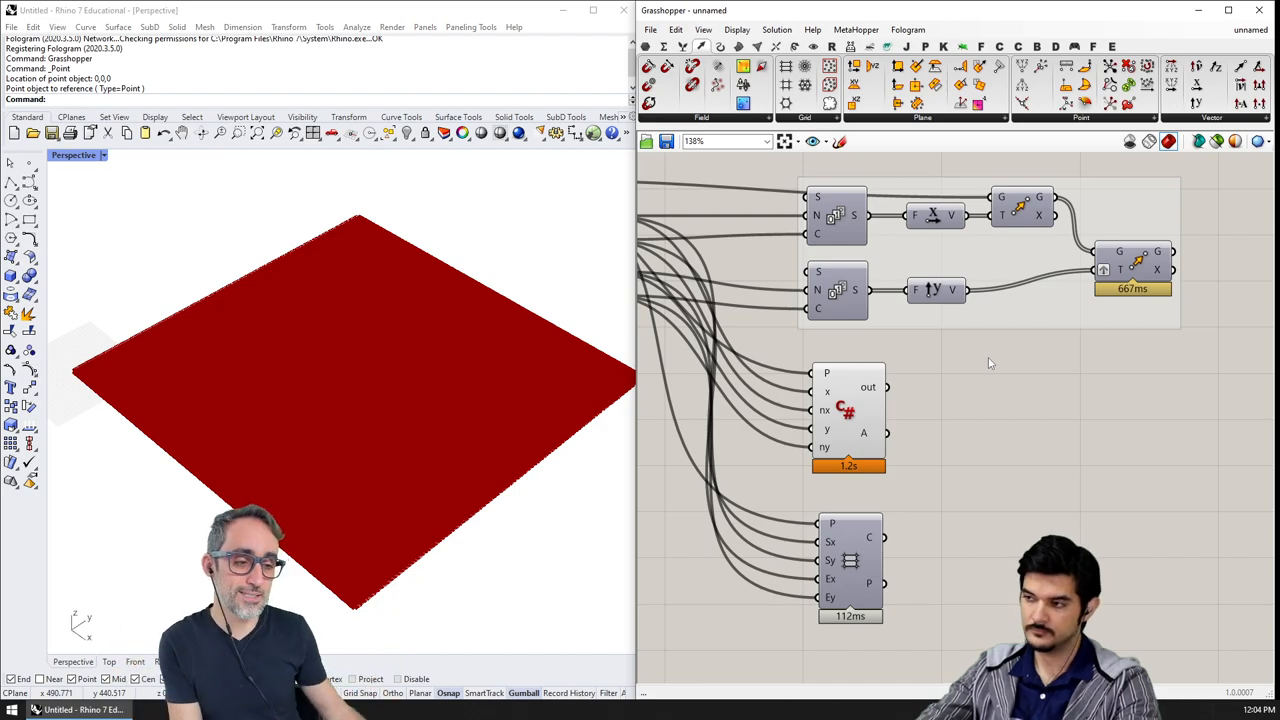
mouse_move(868, 433)
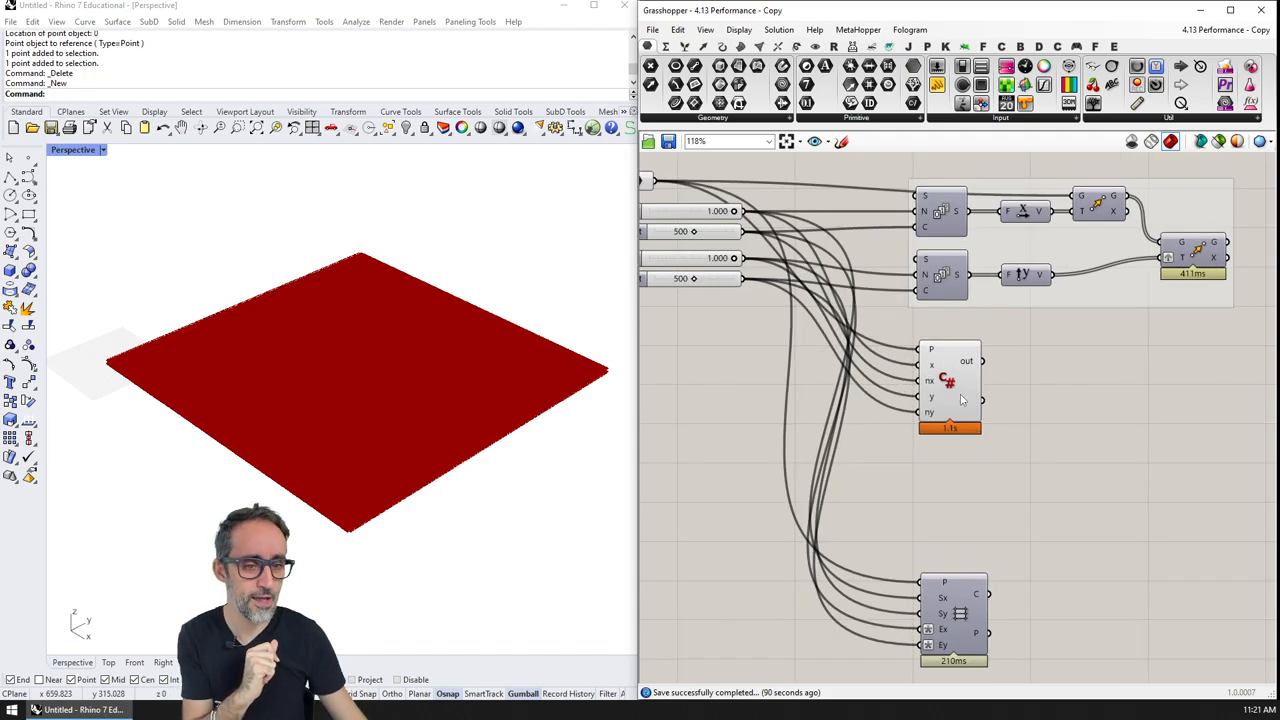
mouse_move(955, 402)
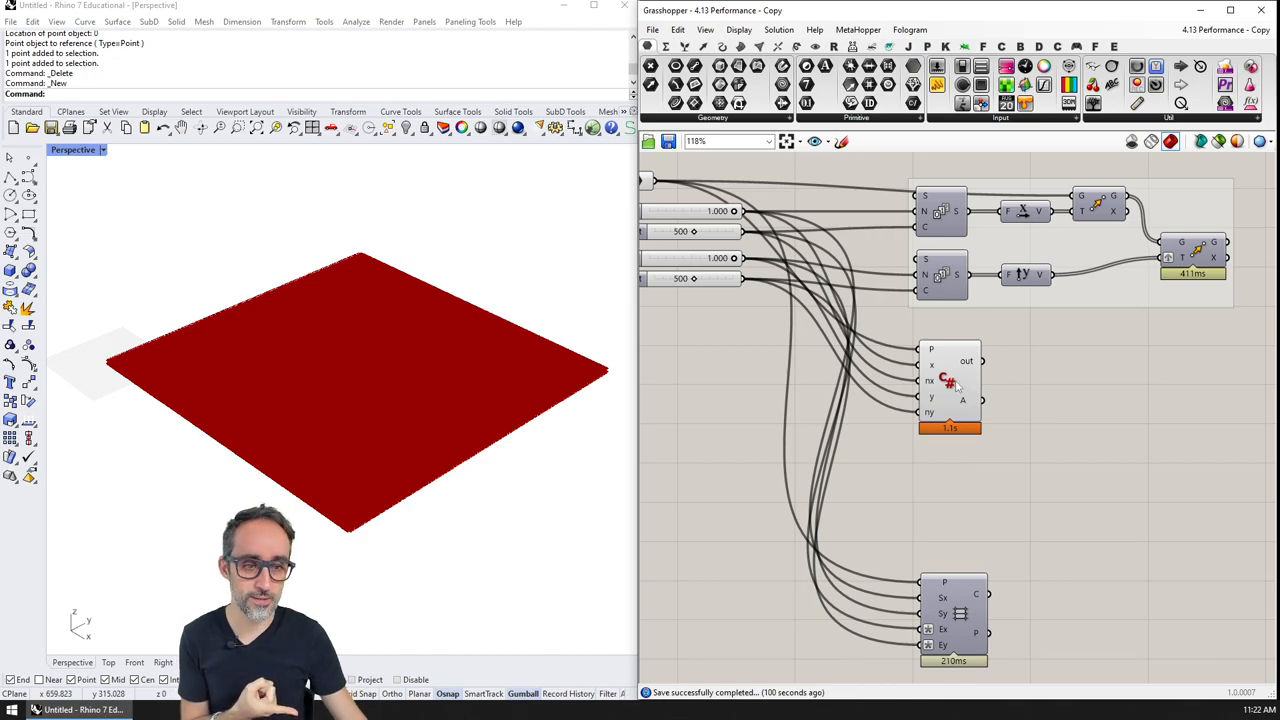
- Open the C# Script component's code to view the Point3d array fill loop
double_click(948, 385)
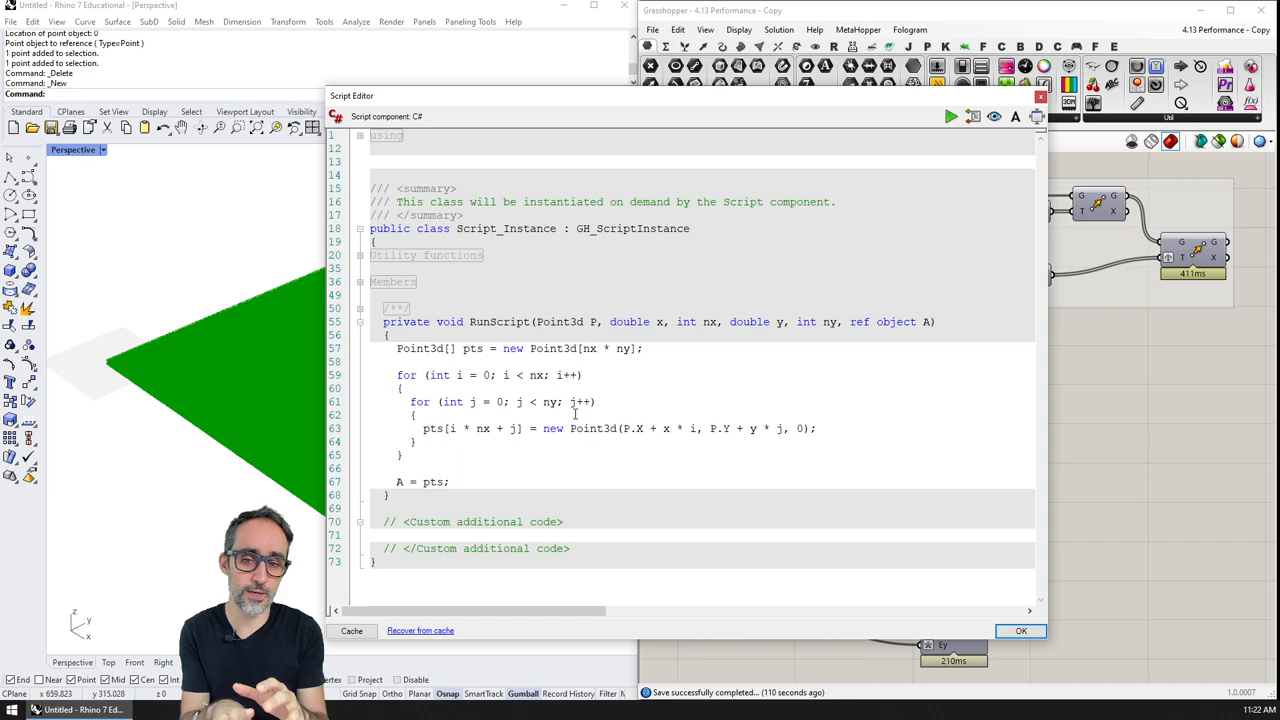
- Highlight the Point3d type in the array declaration, then close the script editor
double_click(420, 348)
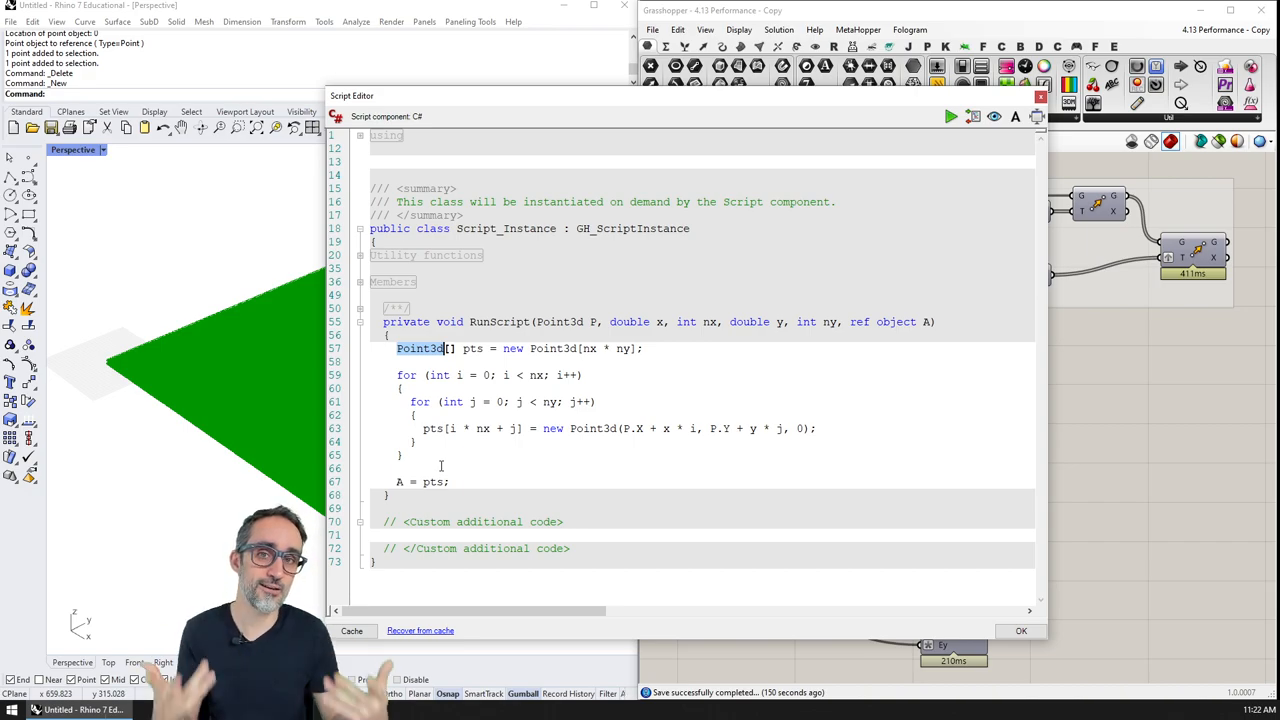
click(1021, 630)
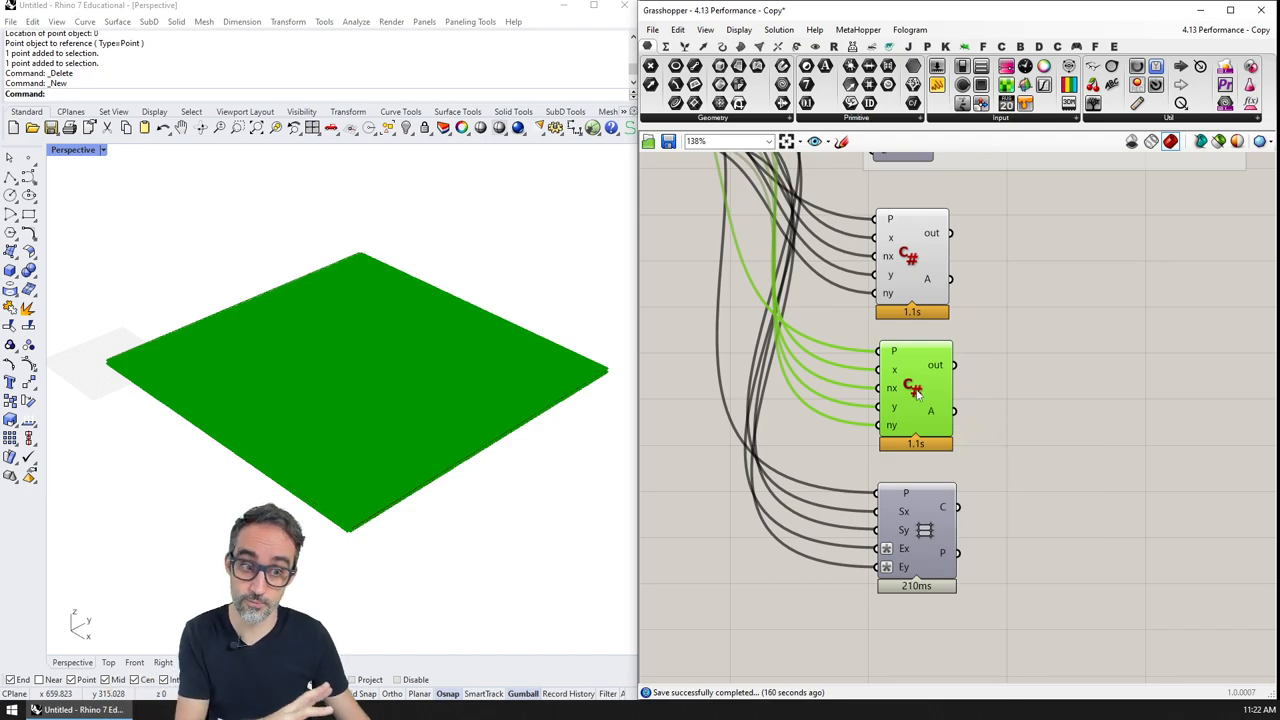
- Rewrite the duplicated script's array and constructor to GH_Point, cutting its time to 125 ms
double_click(915, 388)
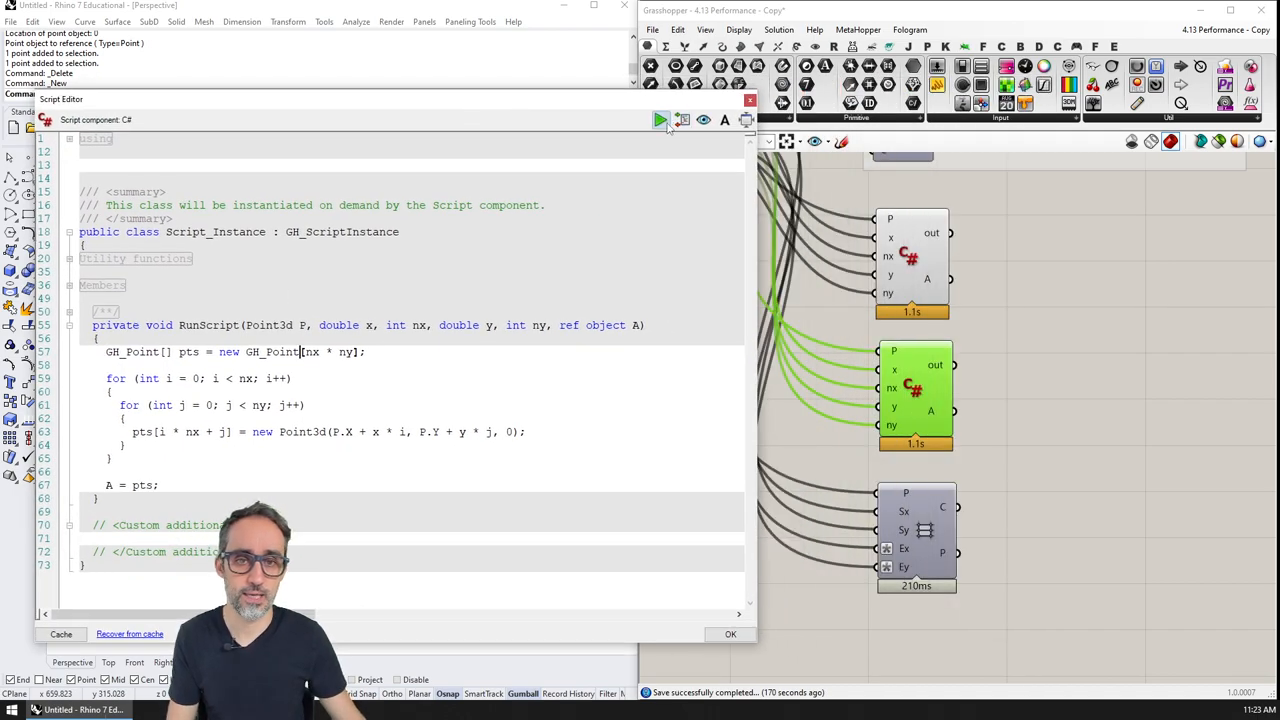
click(659, 120)
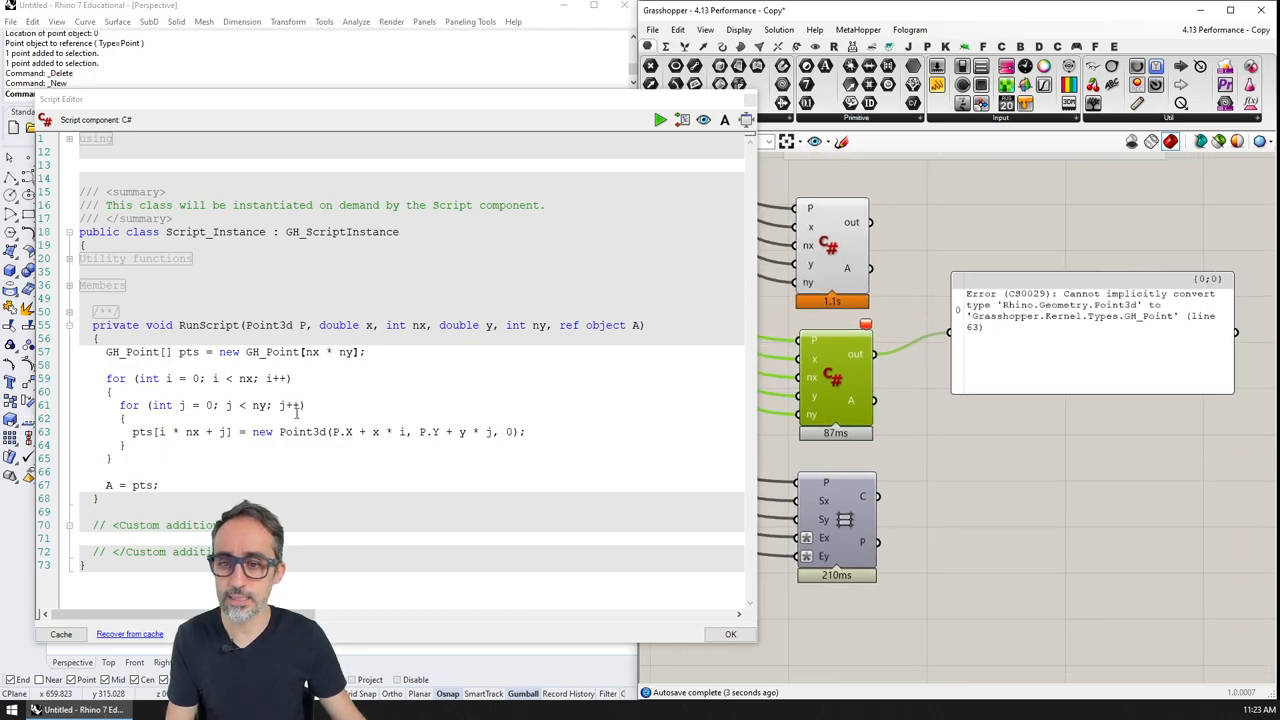
double_click(131, 351)
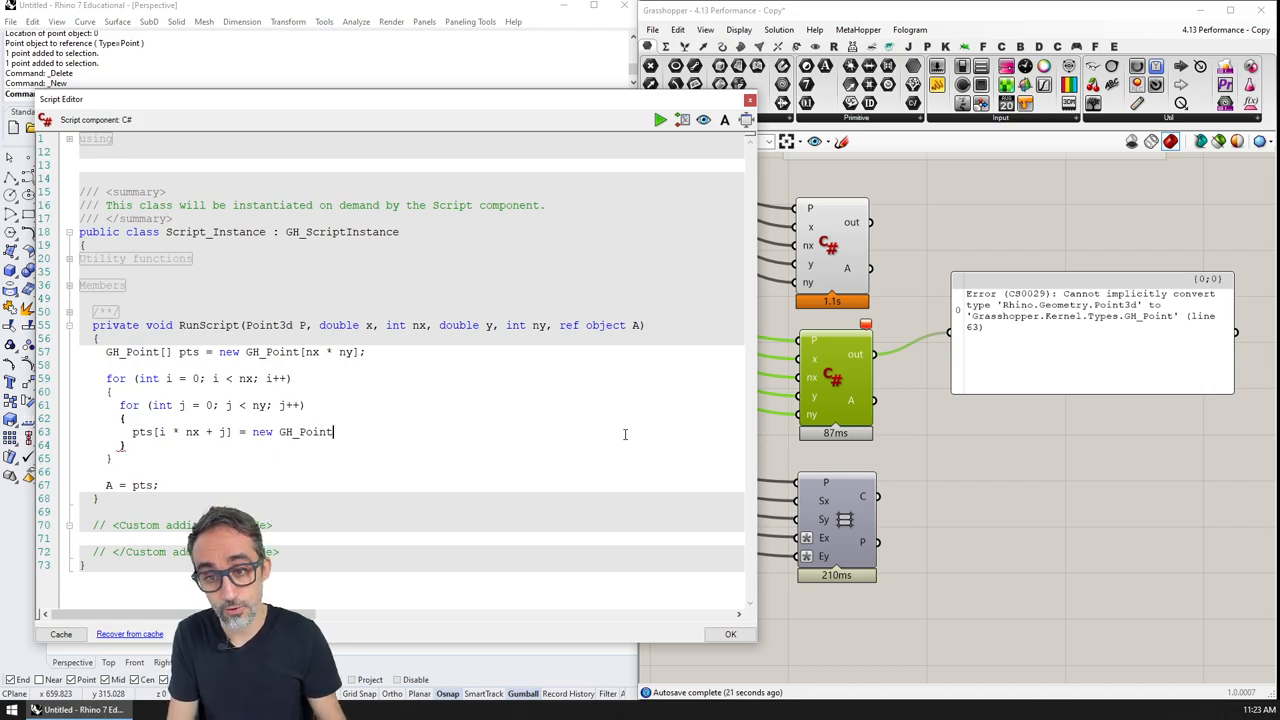
text((new Point3d(P.X + x * i, P.Y + y * j, 0));)
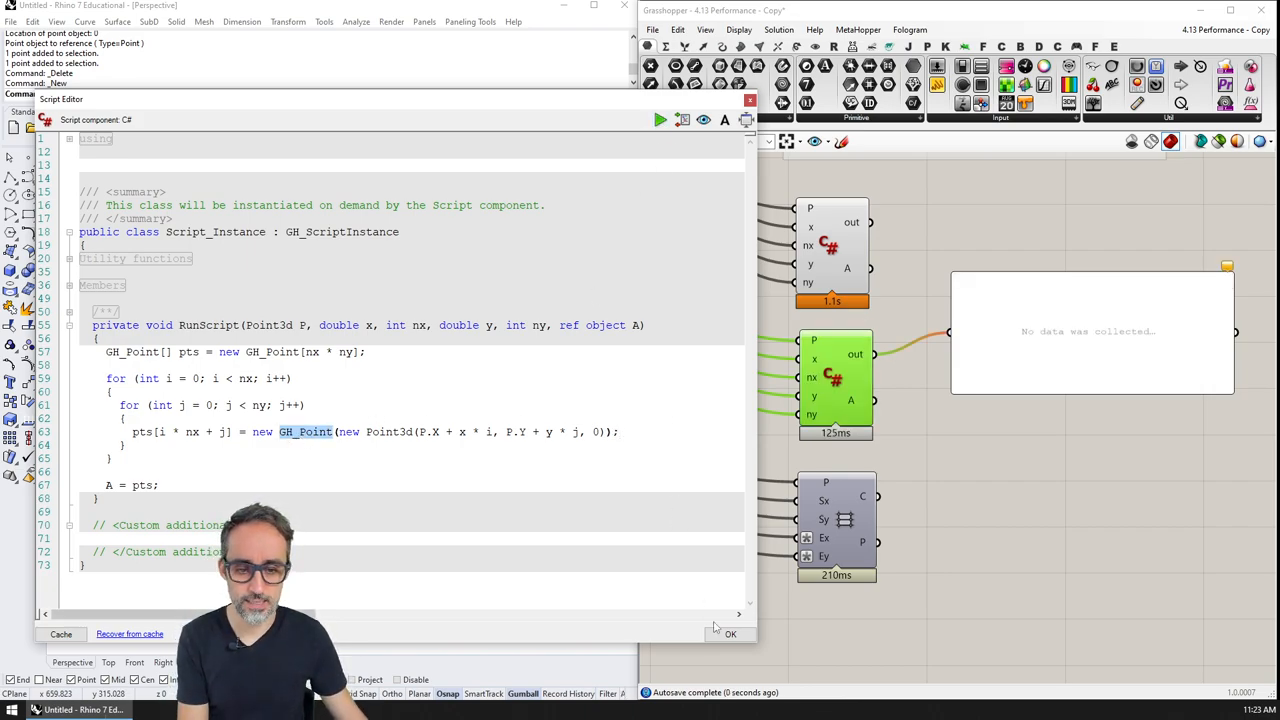
click(730, 634)
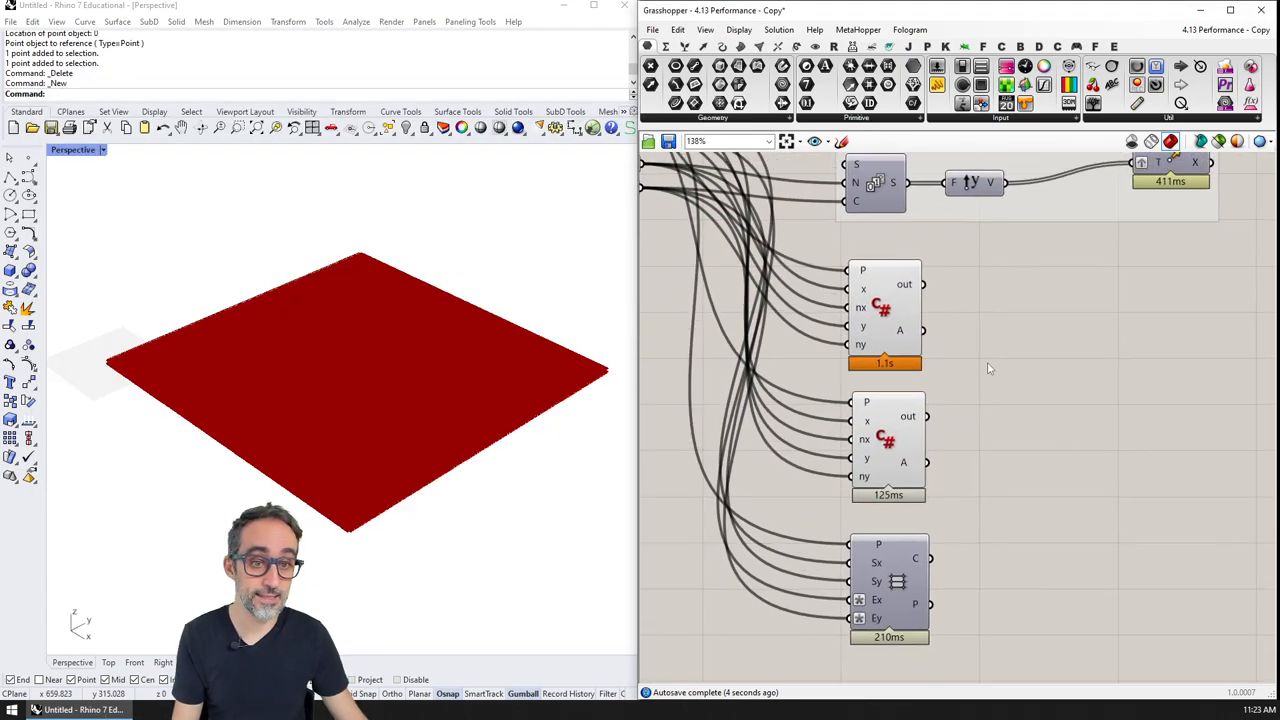
- Recompute so the GH_Point script shows 25 ms versus the Rectangular grid's 193 ms
click(779, 29)
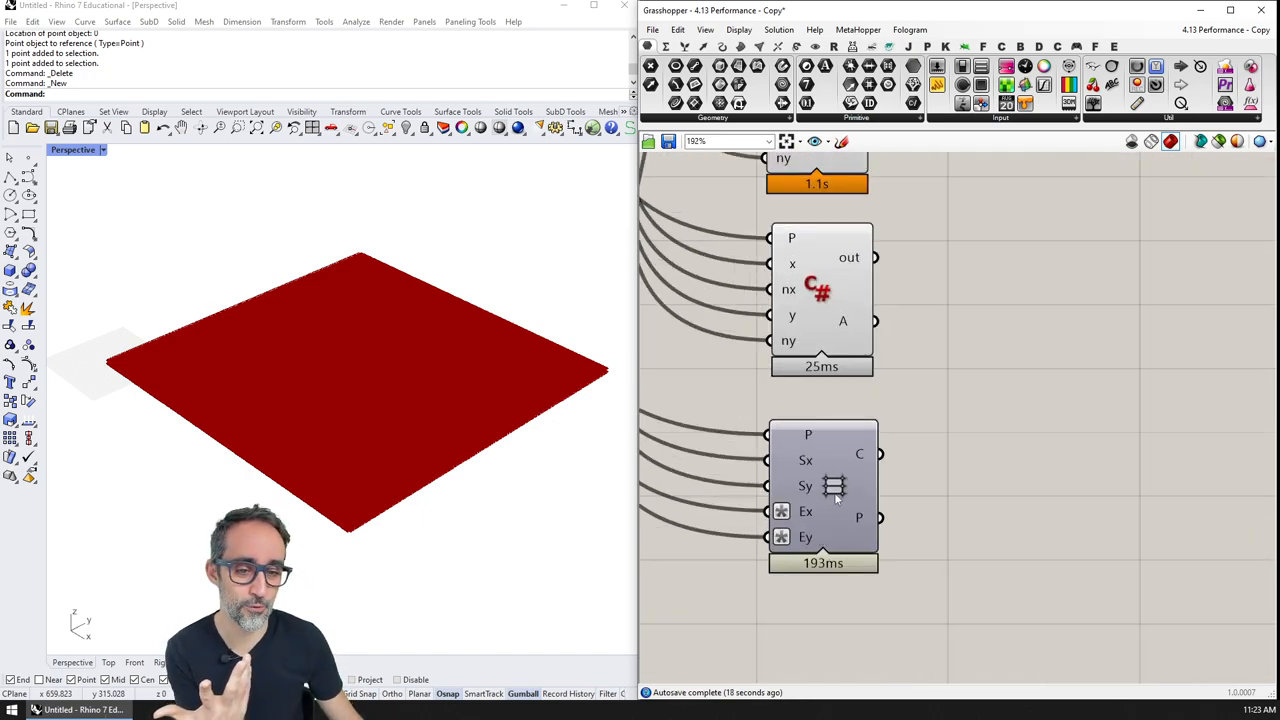
mouse_move(925, 475)
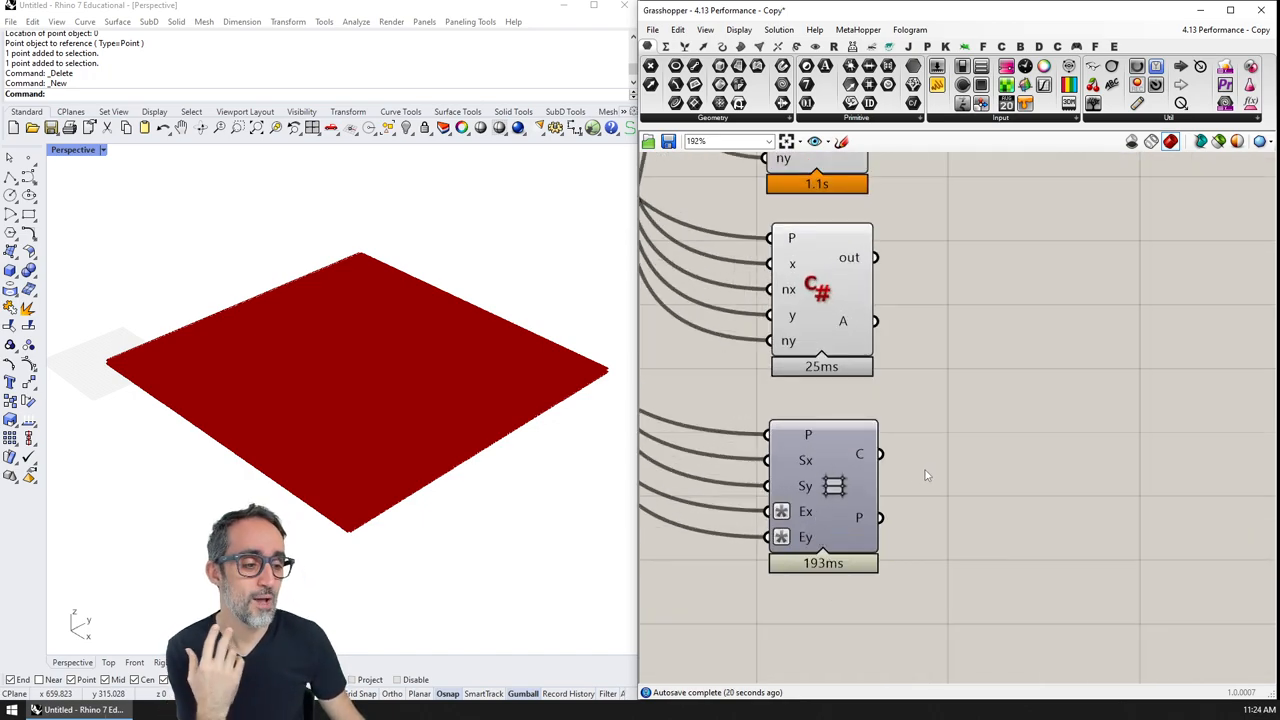
mouse_move(835, 487)
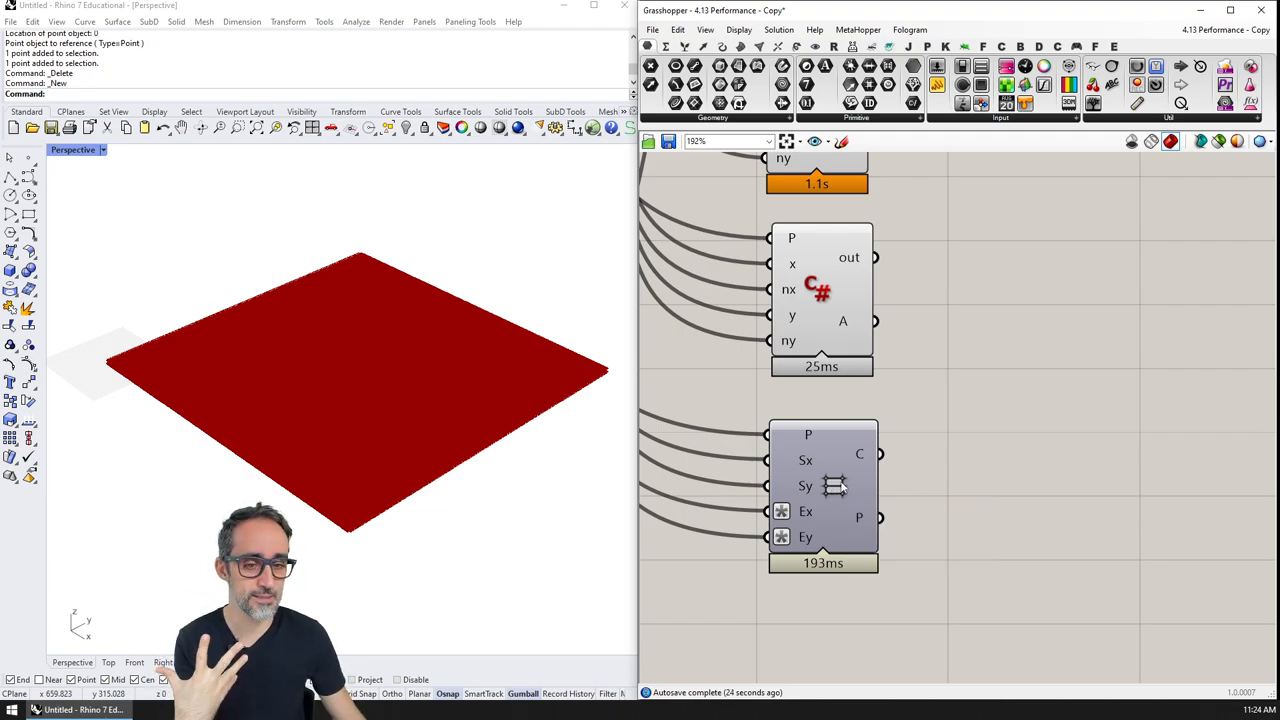
mouse_move(858, 517)
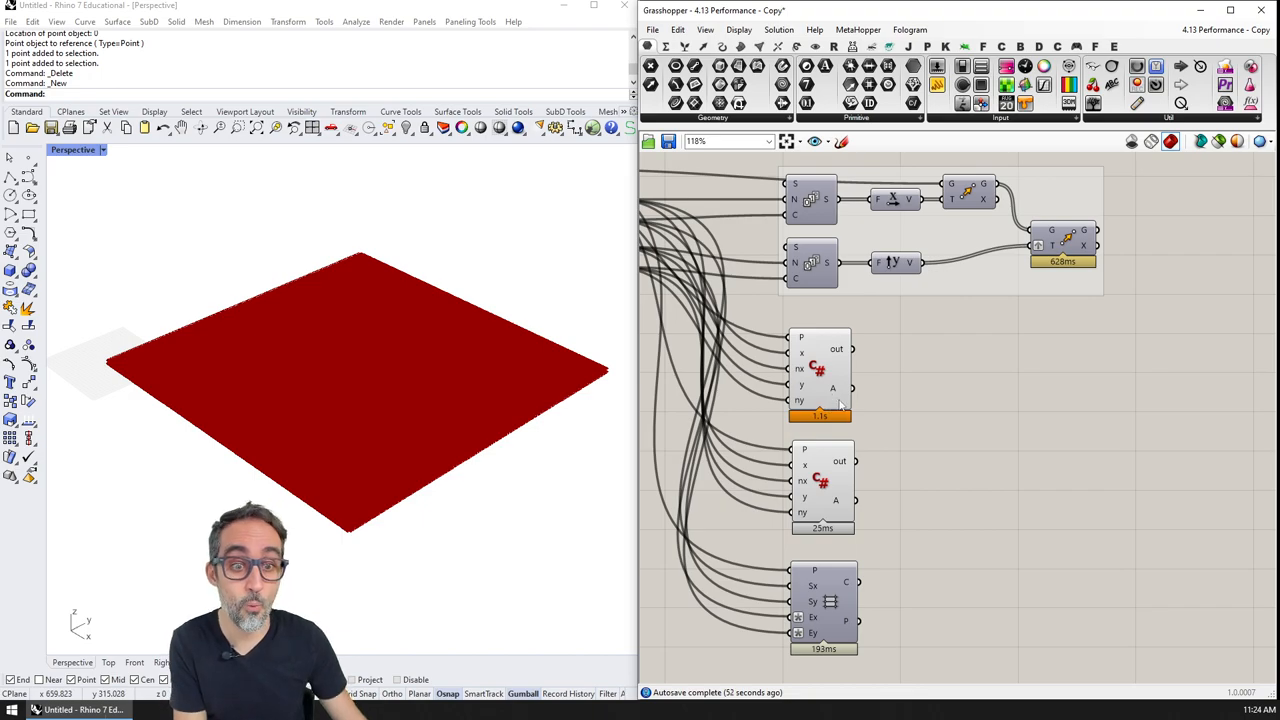
- Select the 25 ms C# component, open its code, and highlight the GH_Point type
click(823, 480)
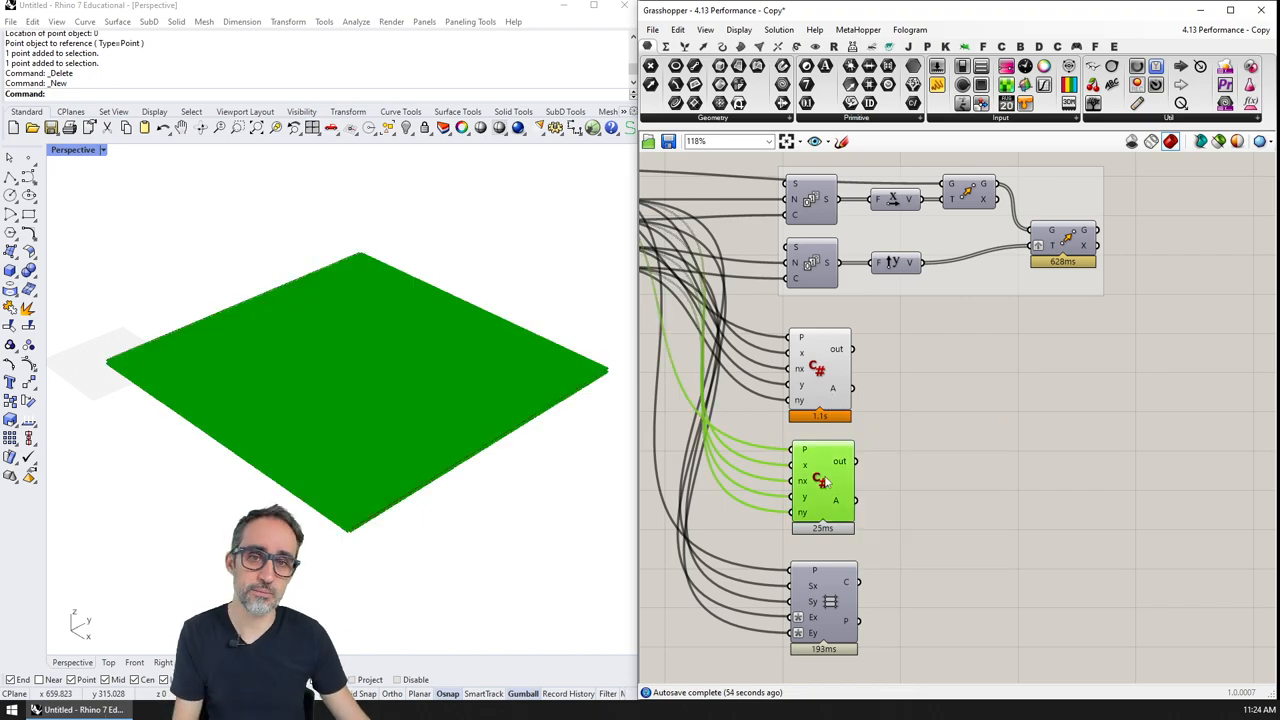
double_click(818, 480)
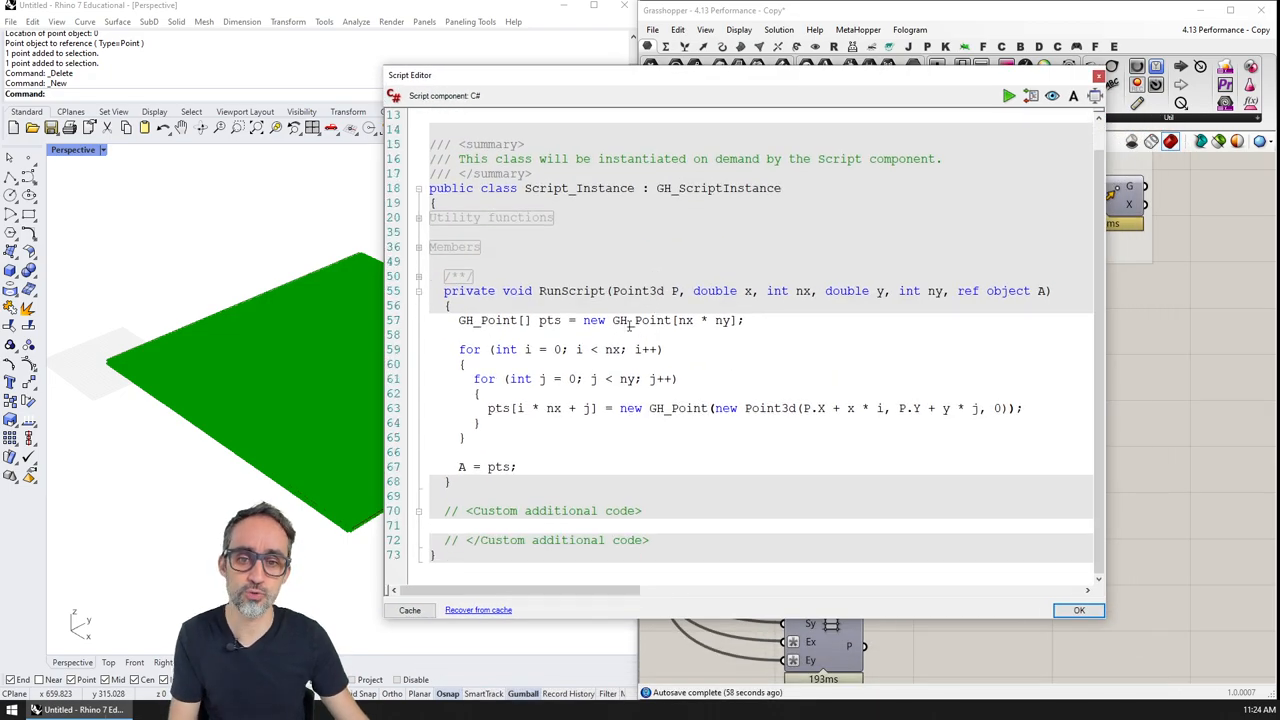
double_click(487, 320)
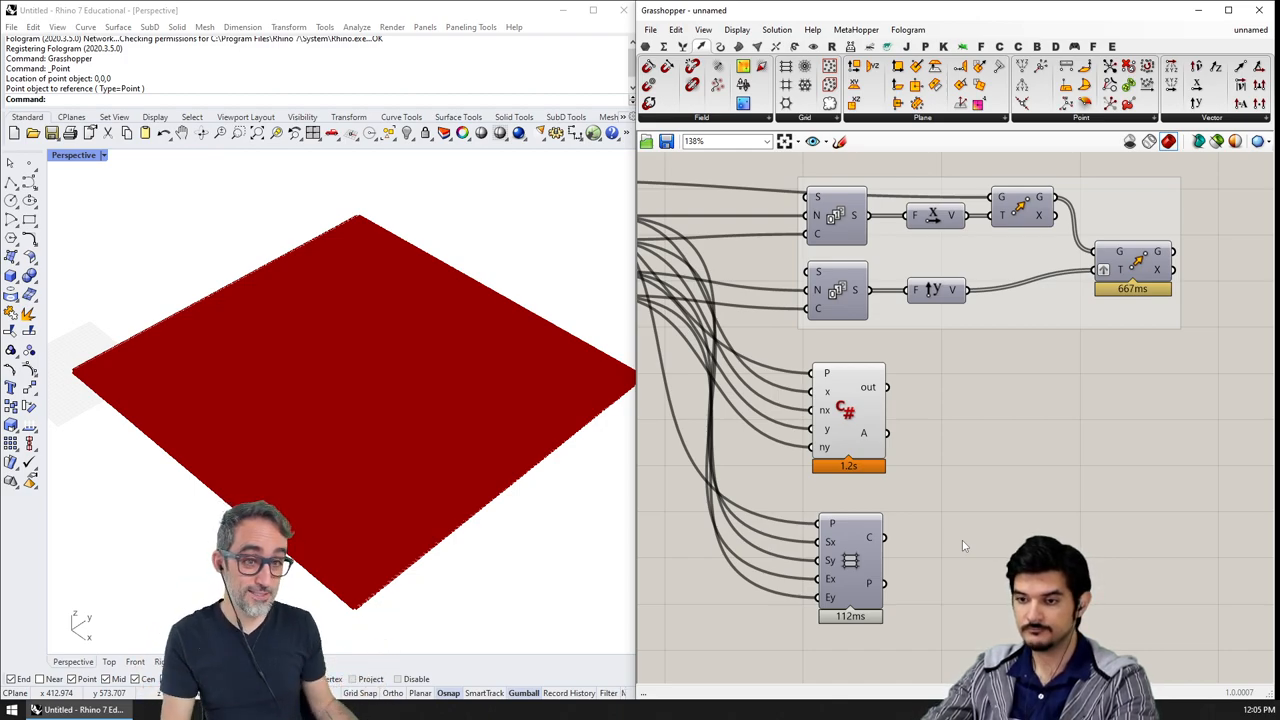
mouse_move(787, 170)
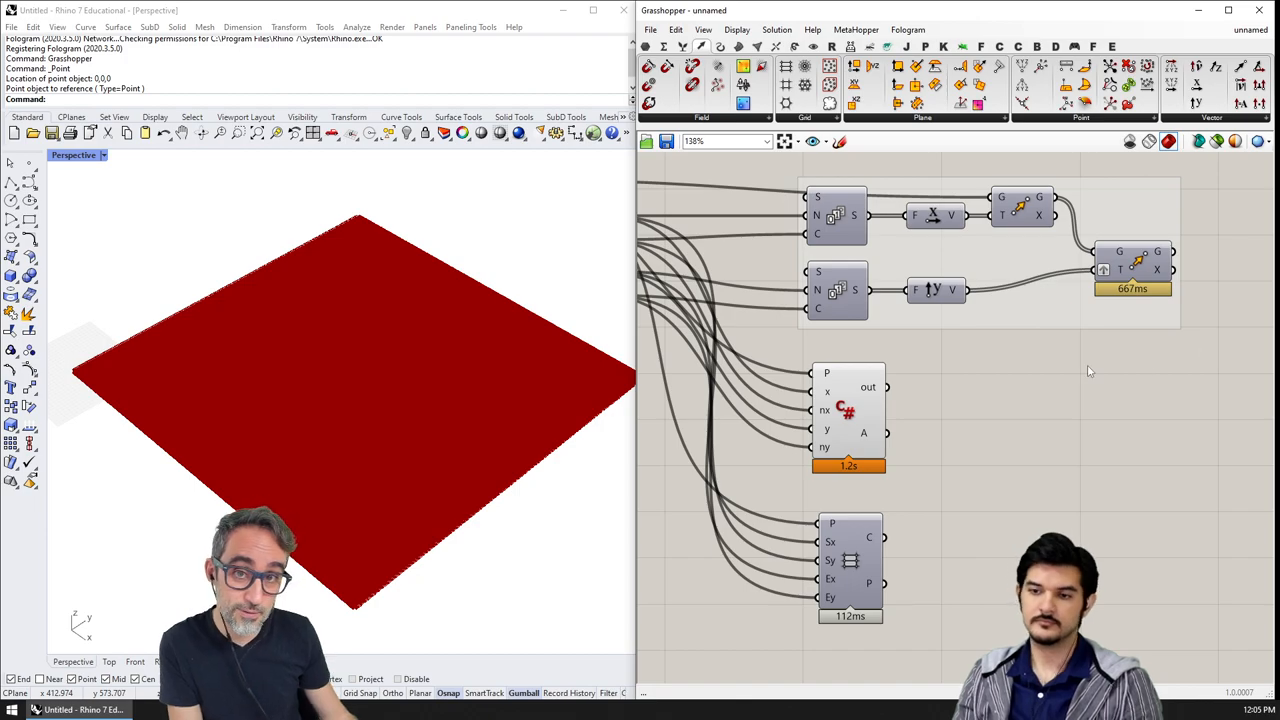
- Select the 1.2 s C# component to preview its points beside the Step and Count sliders
click(848, 415)
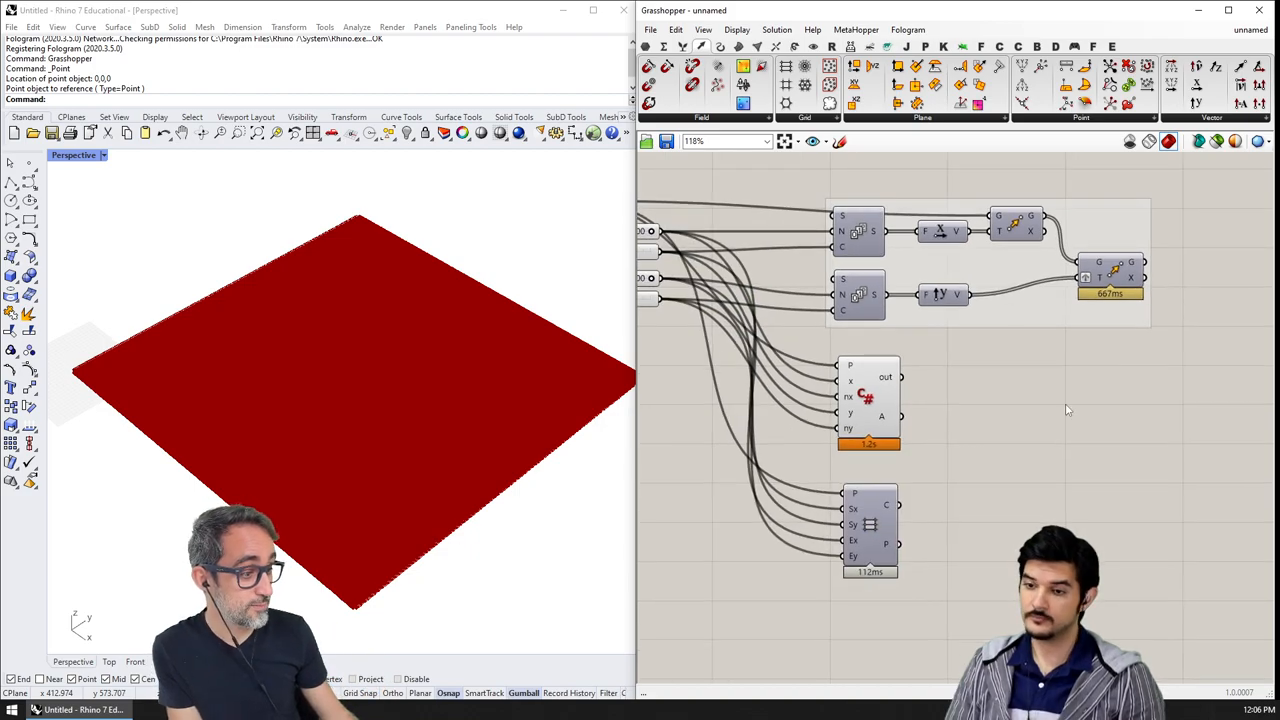
mouse_move(1035, 425)
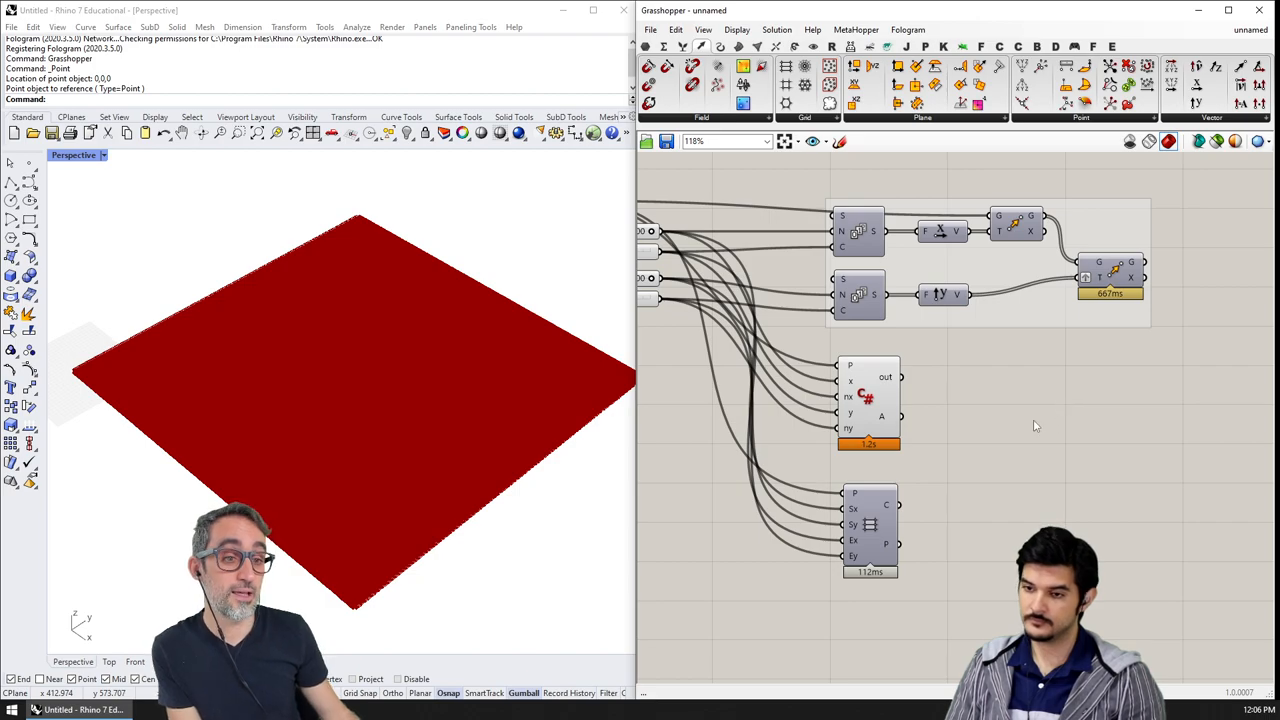
scroll(down, 3)
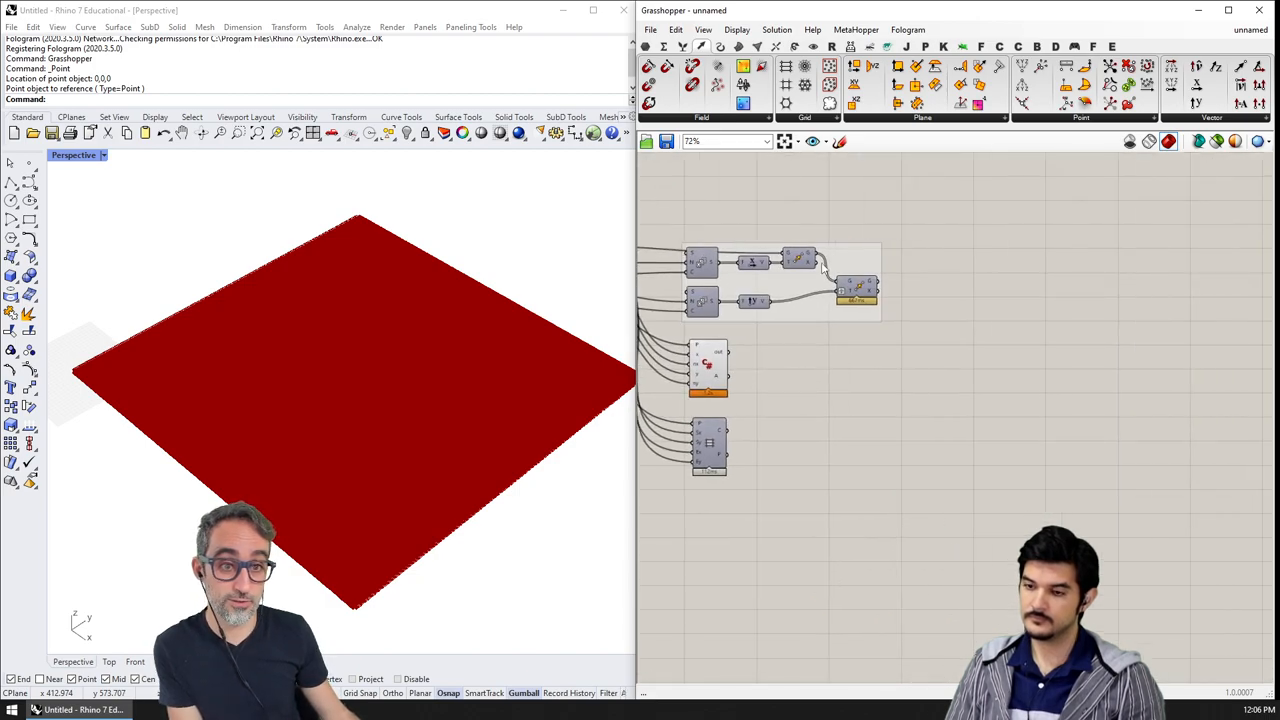
mouse_move(1091, 340)
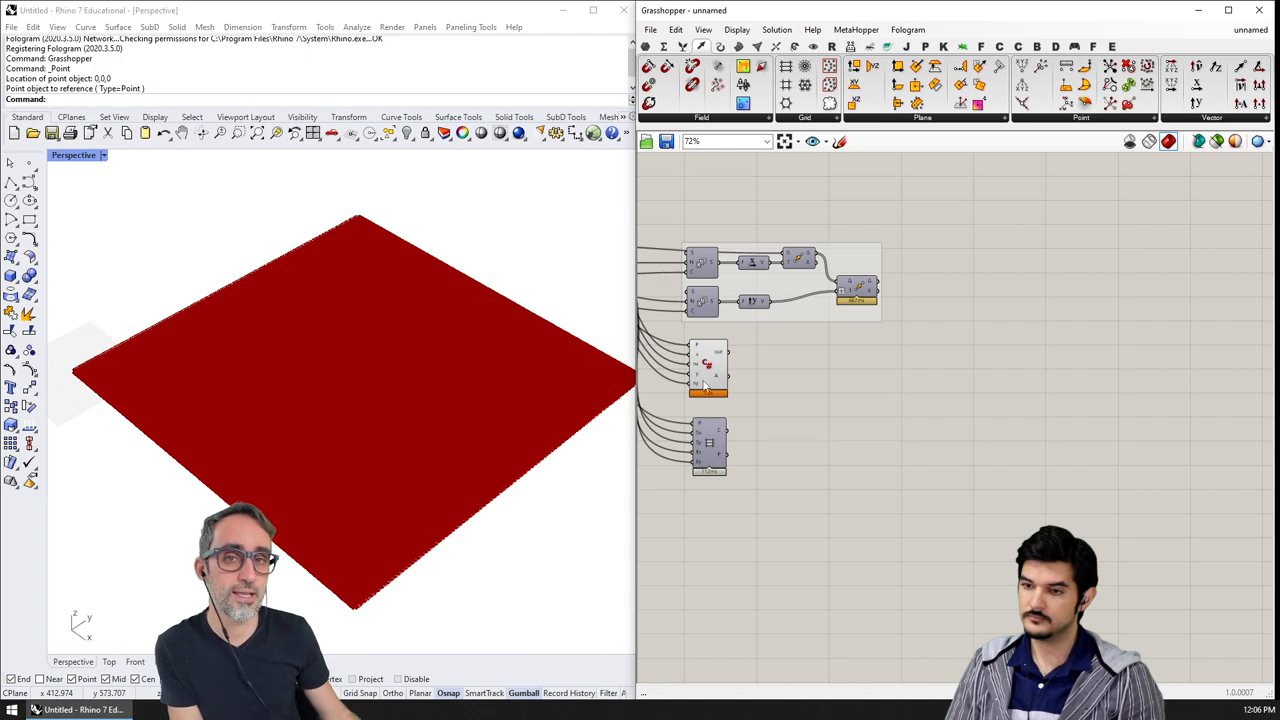
mouse_move(708, 365)
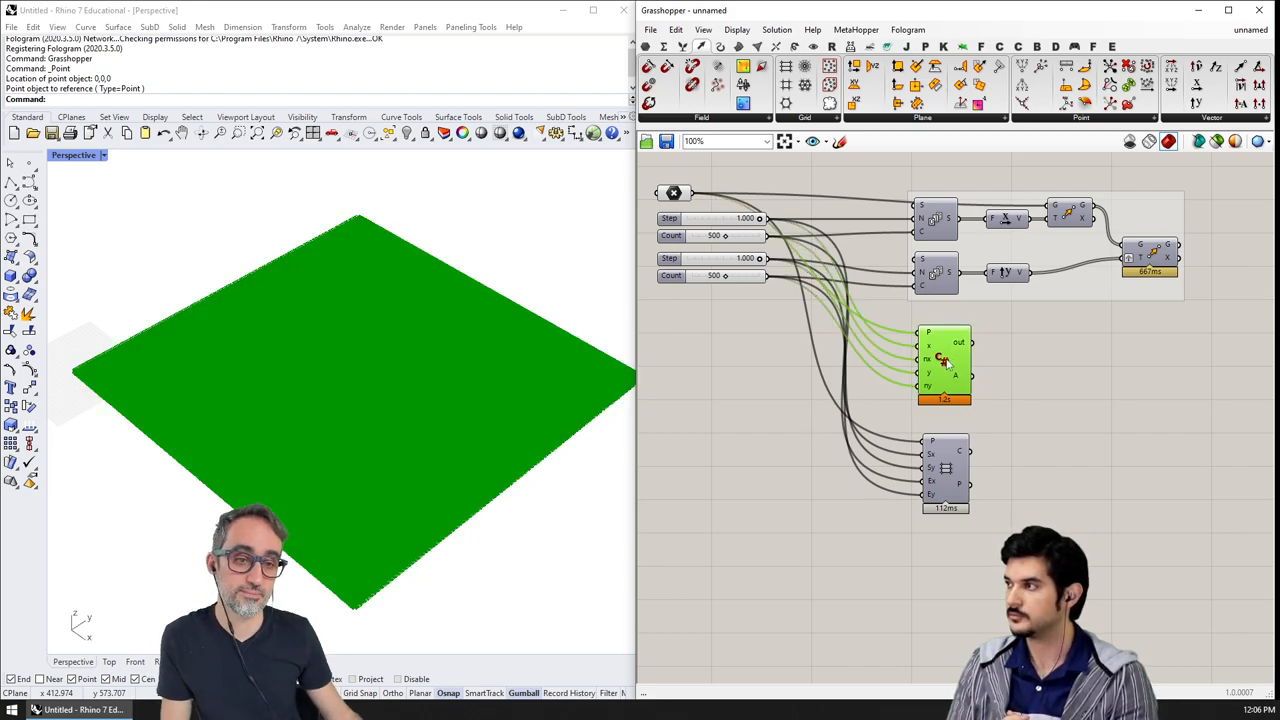
double_click(944, 360)
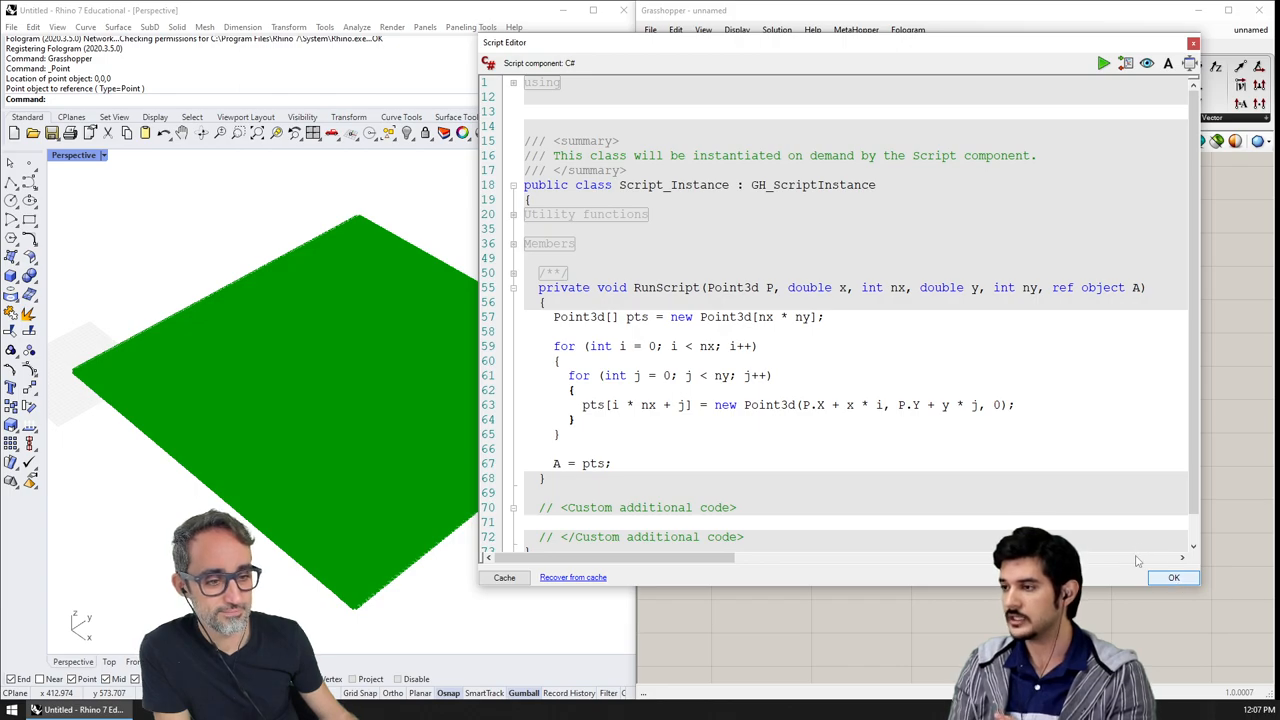
click(1173, 577)
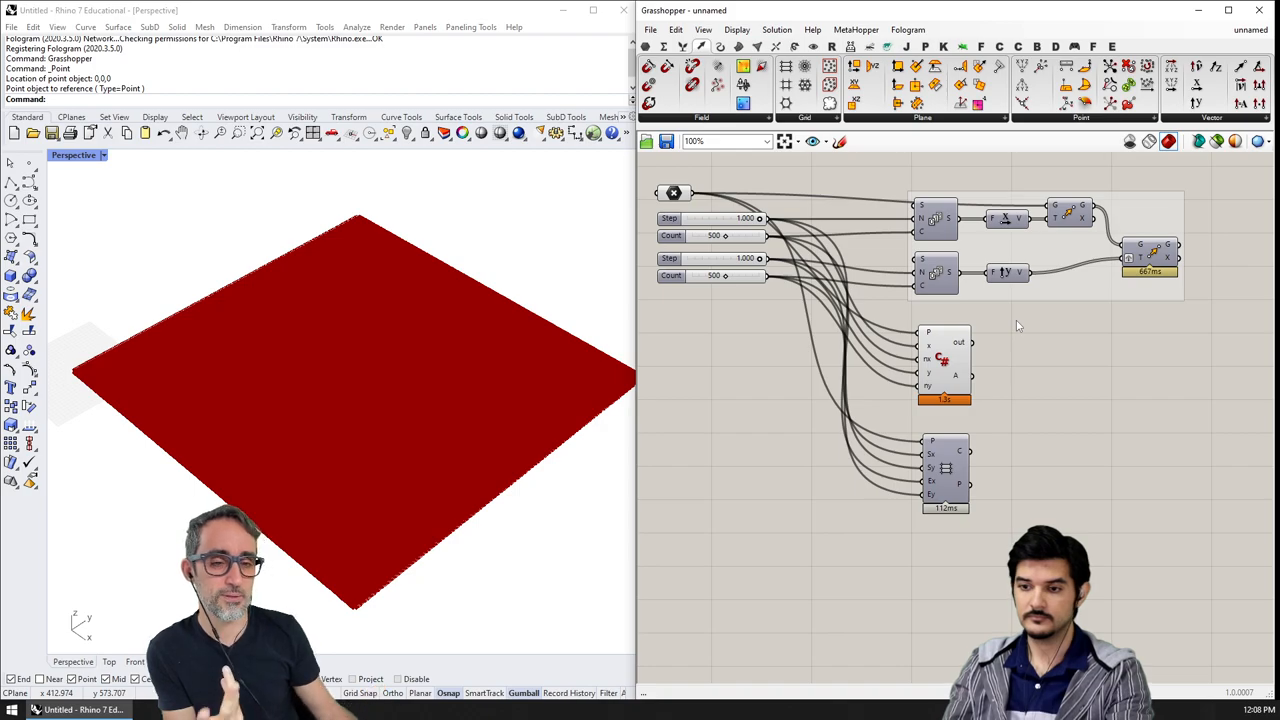
mouse_move(1087, 442)
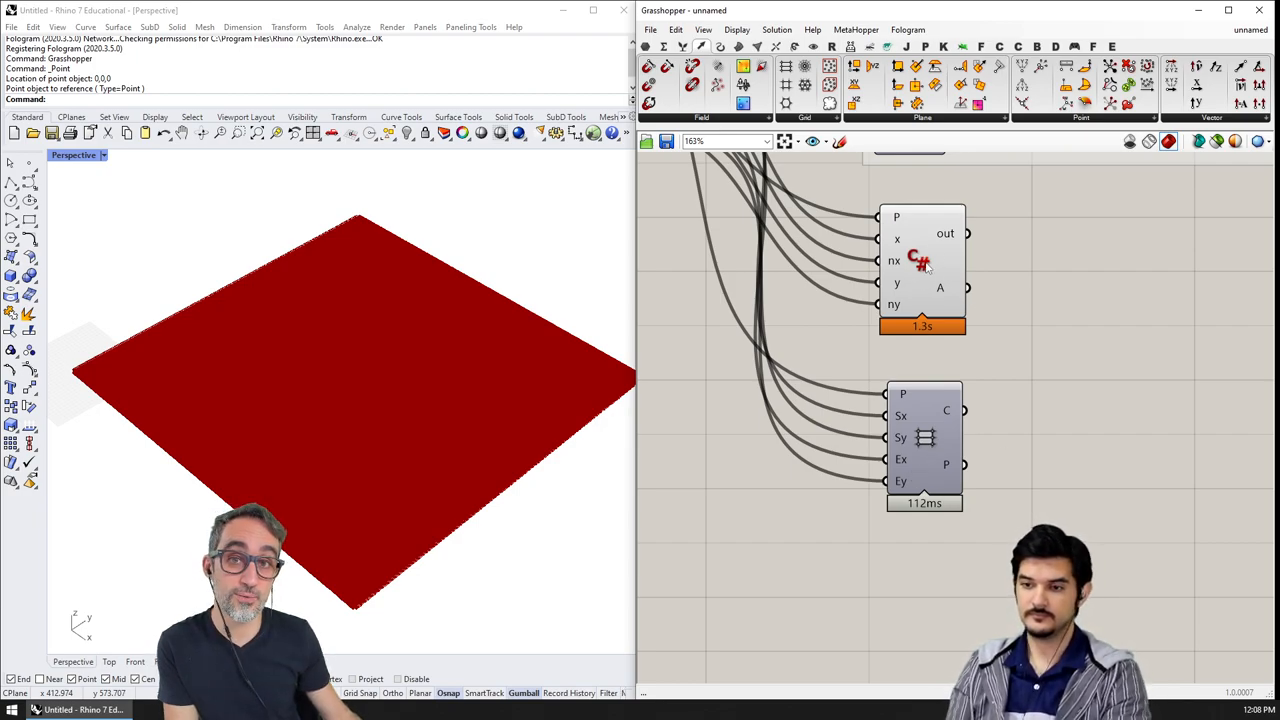
mouse_move(935, 455)
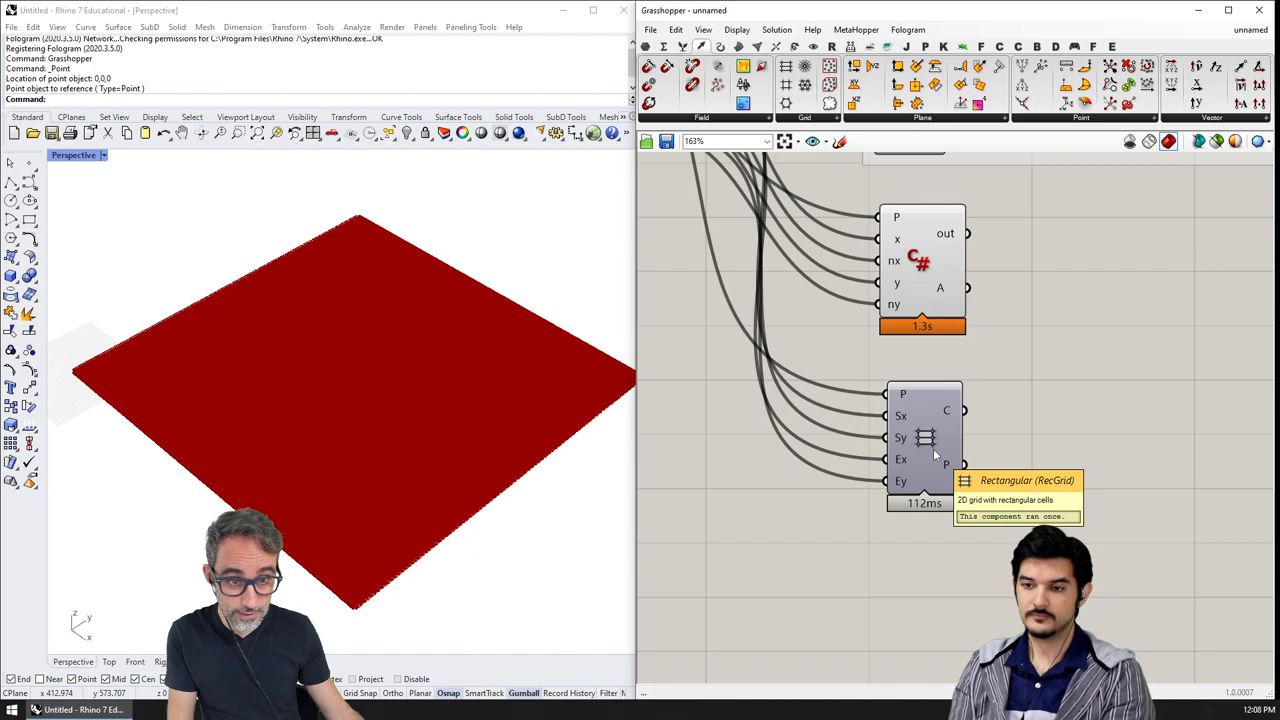